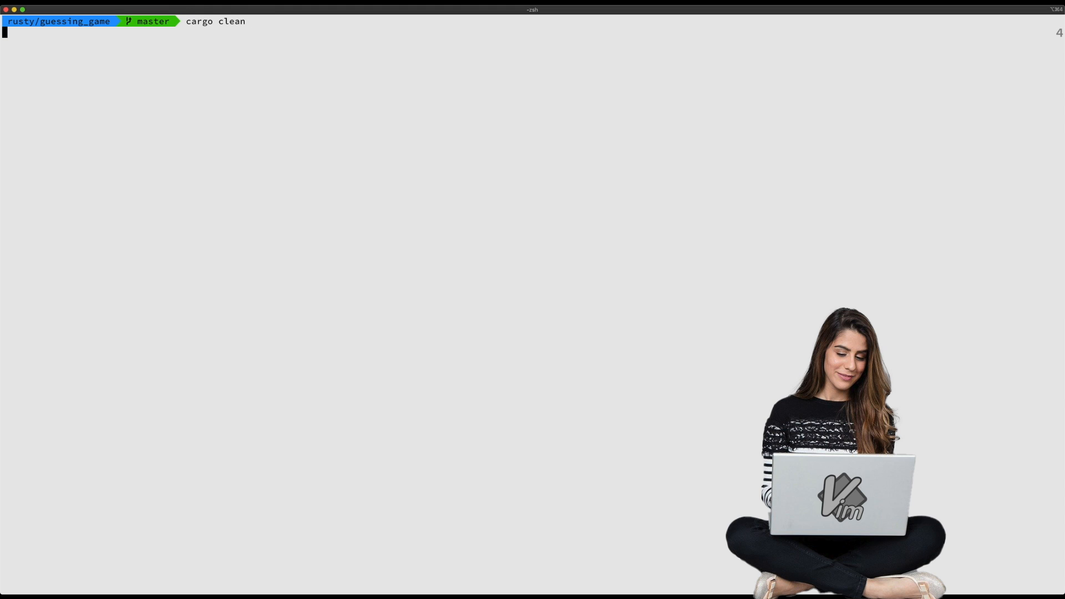
Run cargo clean and cargo build on guessing_game, then launch nvim on the project
key("Return")
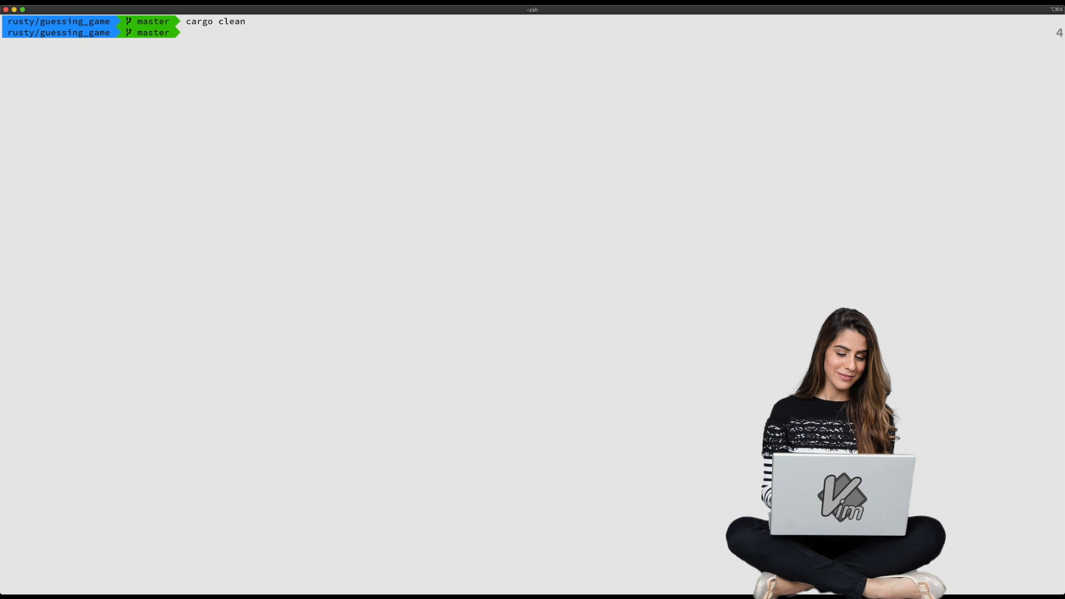
type("cargo build")
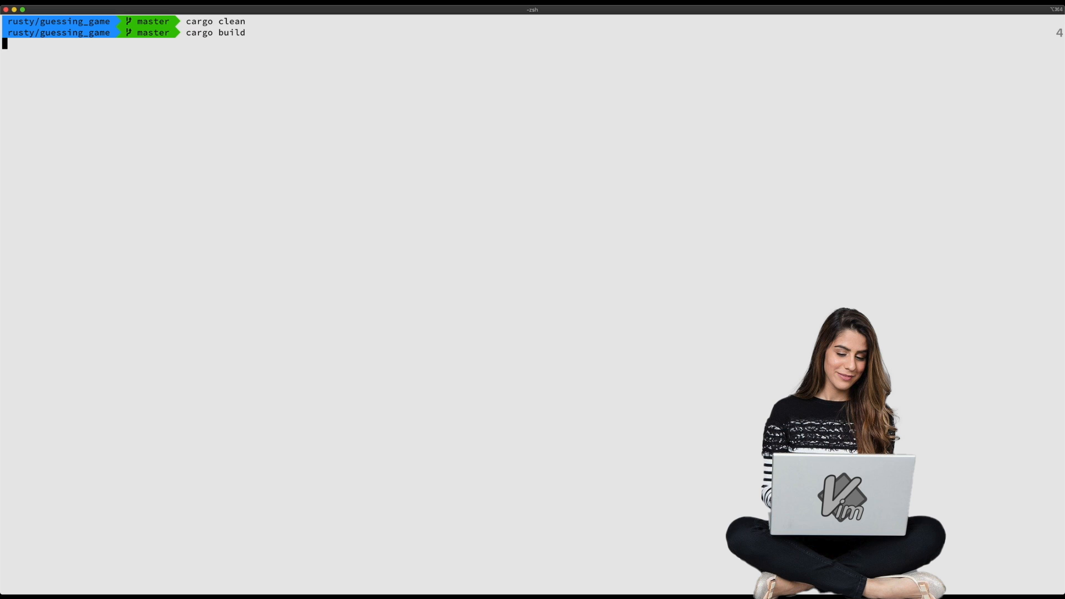
key("Return")
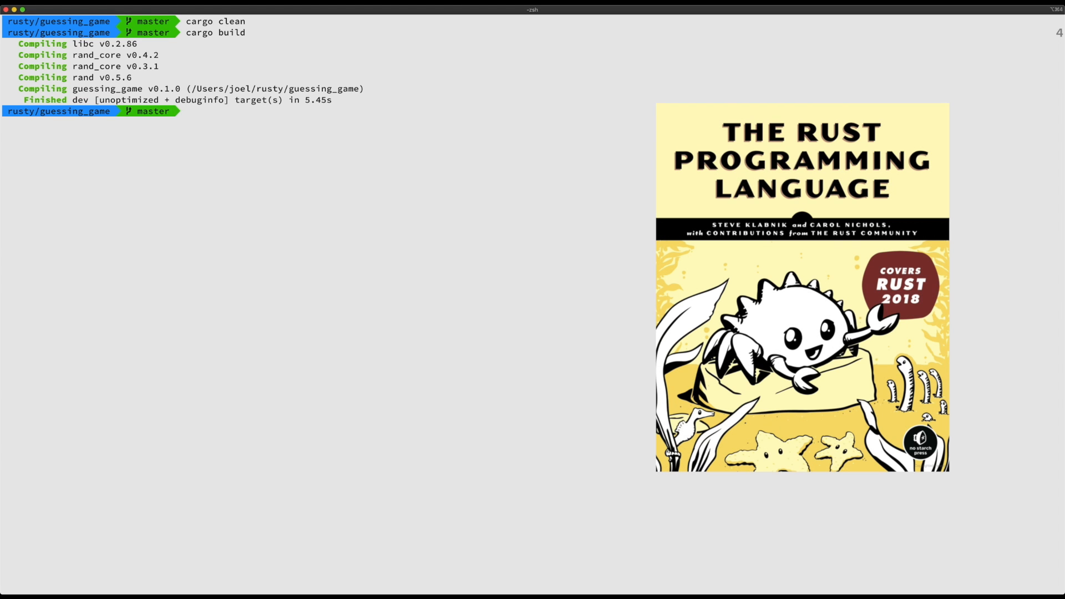
type("v")
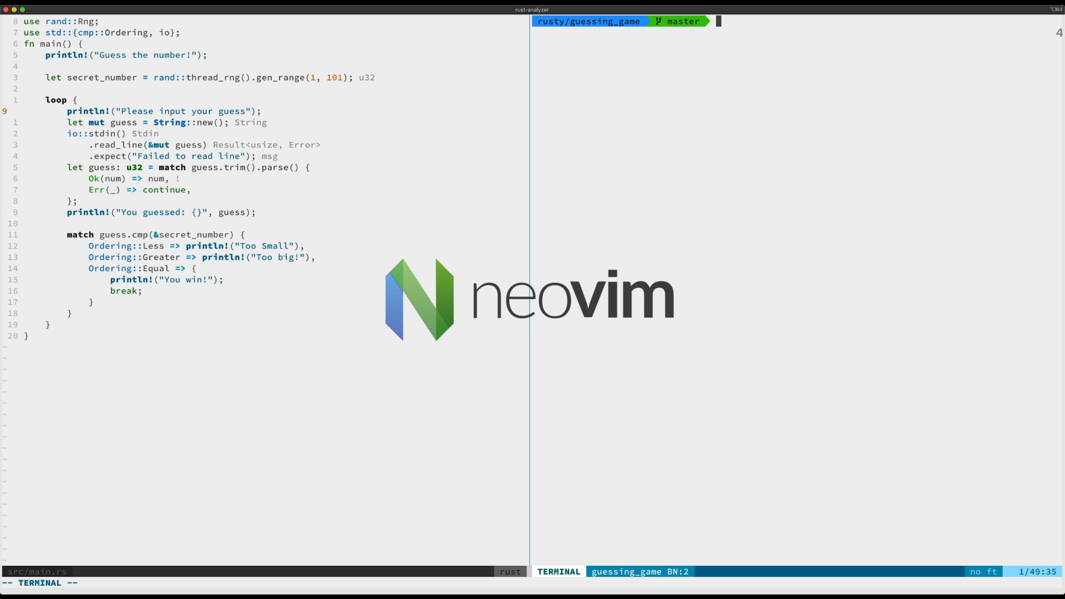
Enter target/debug, list it, identify guessing_game as a Mach-O executable and start it
type("cd target/debug/")
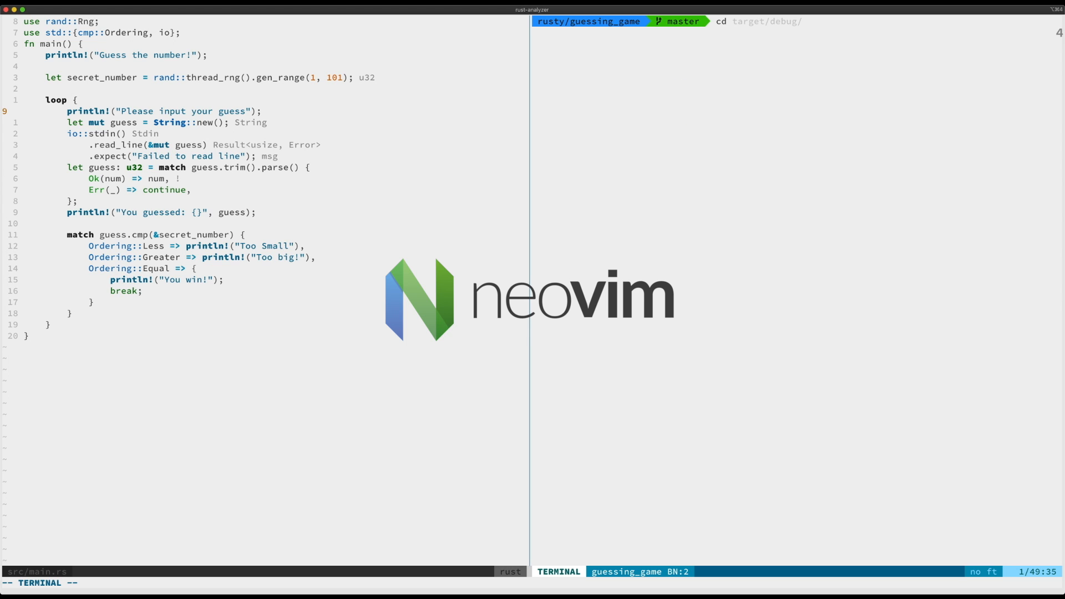
key("Return")
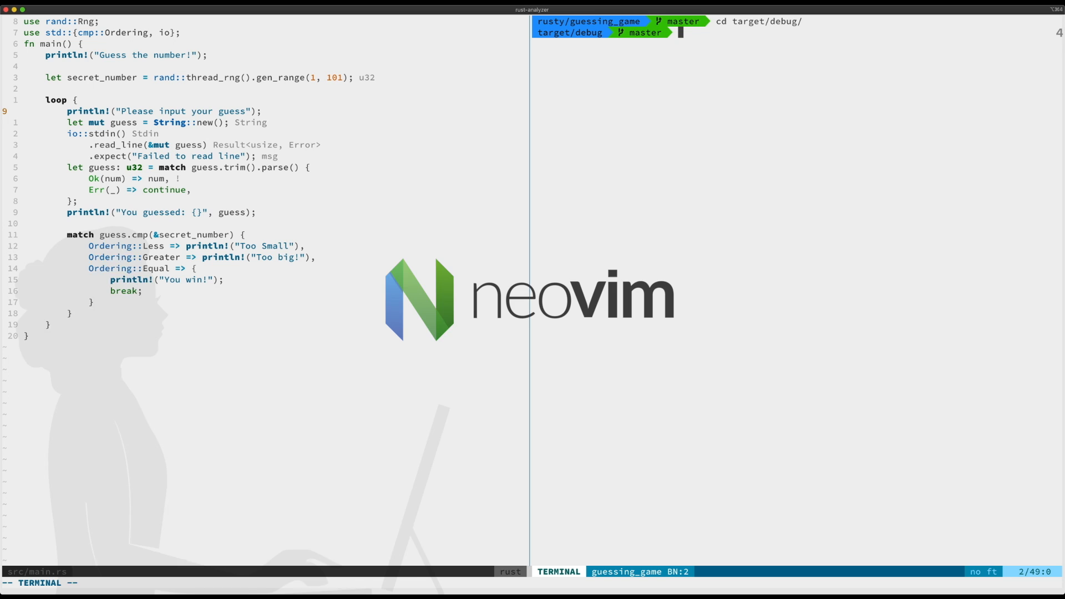
type("ls")
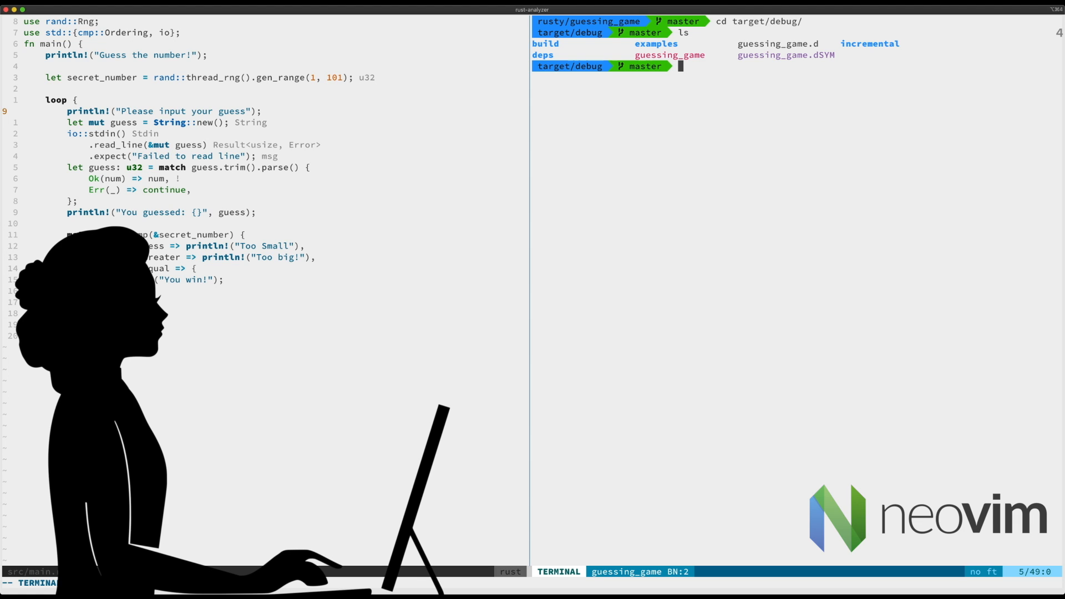
type("file guessing_game")
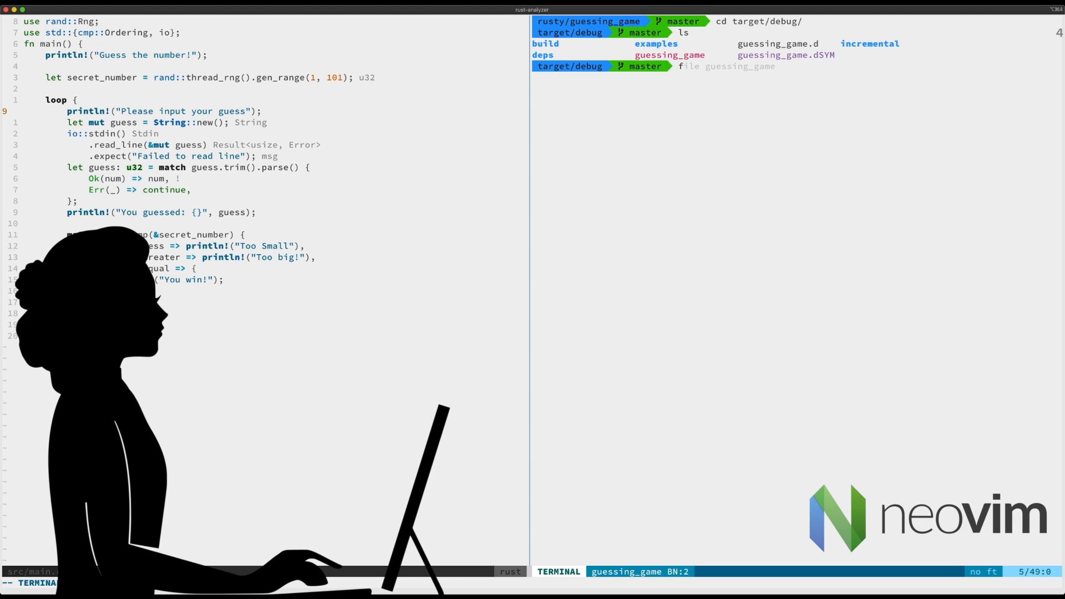
key("Return")
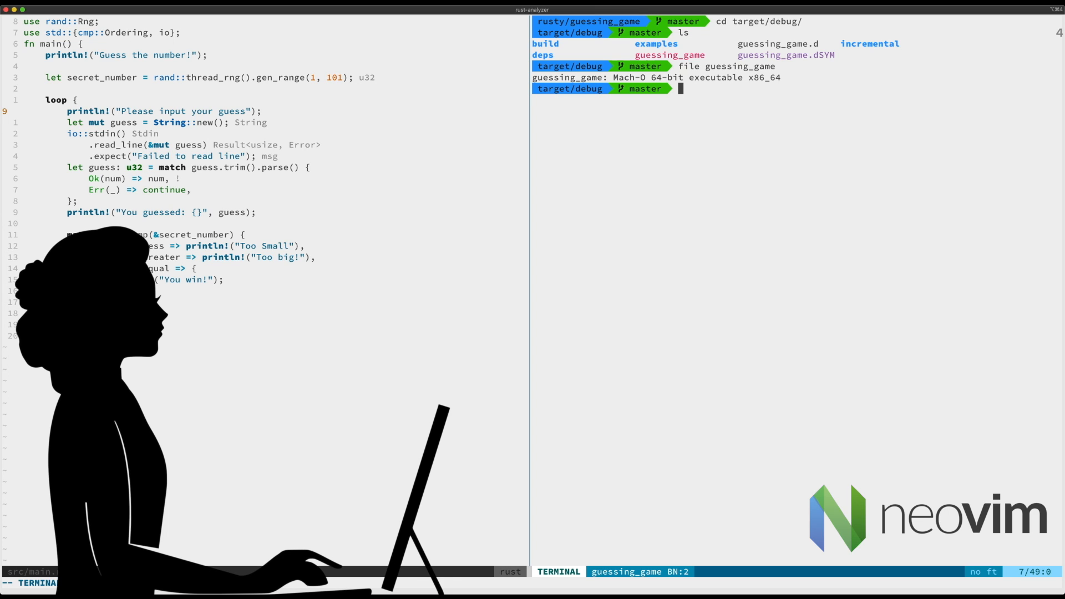
type("./guessing_game")
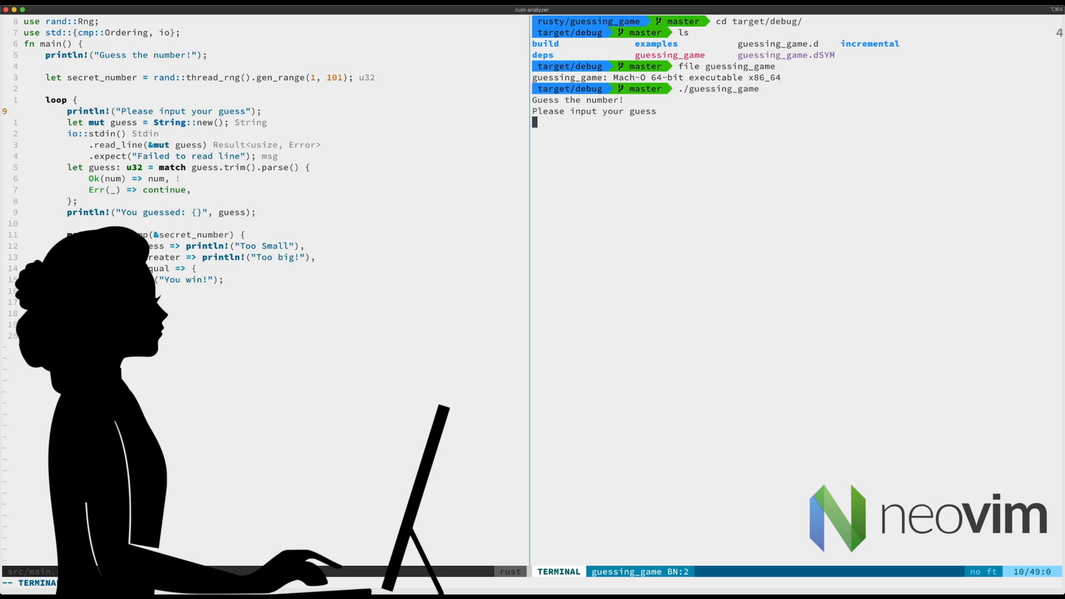
Enter guesses 47, 55, 50 and 49 until the game reports 'You win!'
type("47")
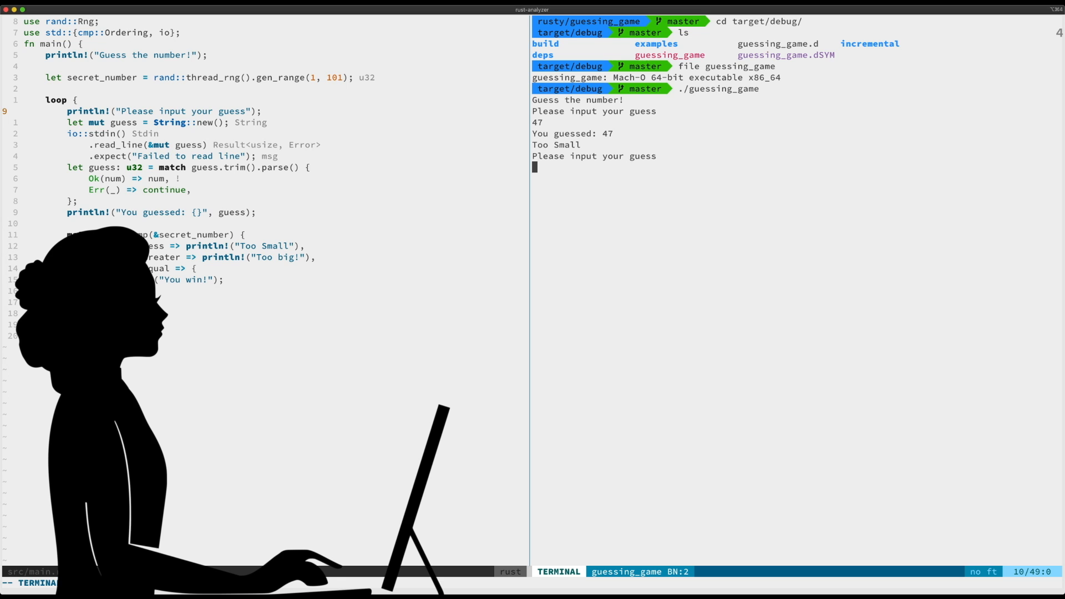
type("55")
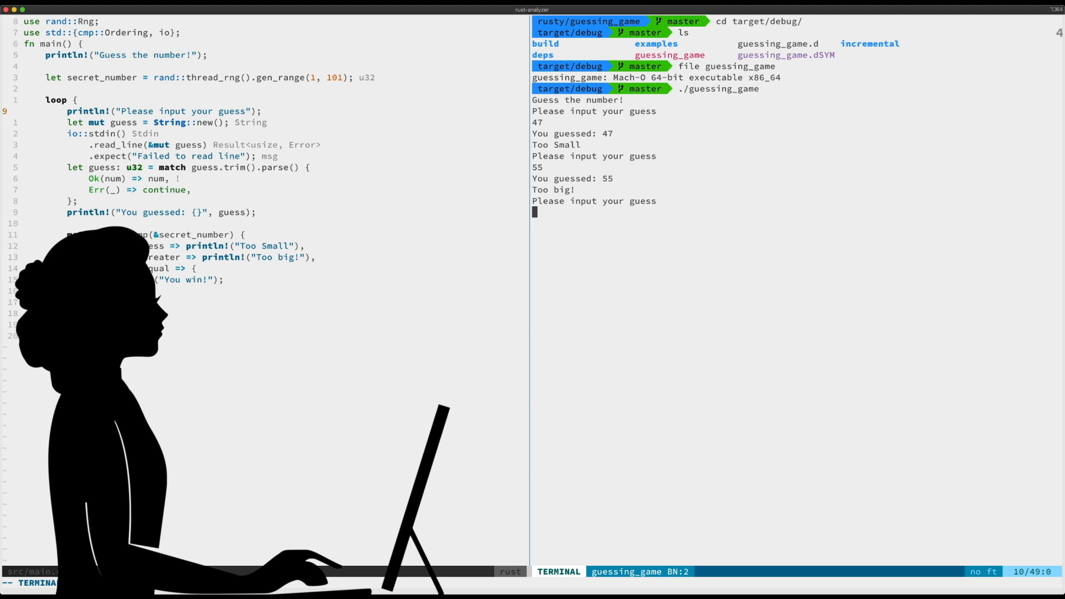
type("50")
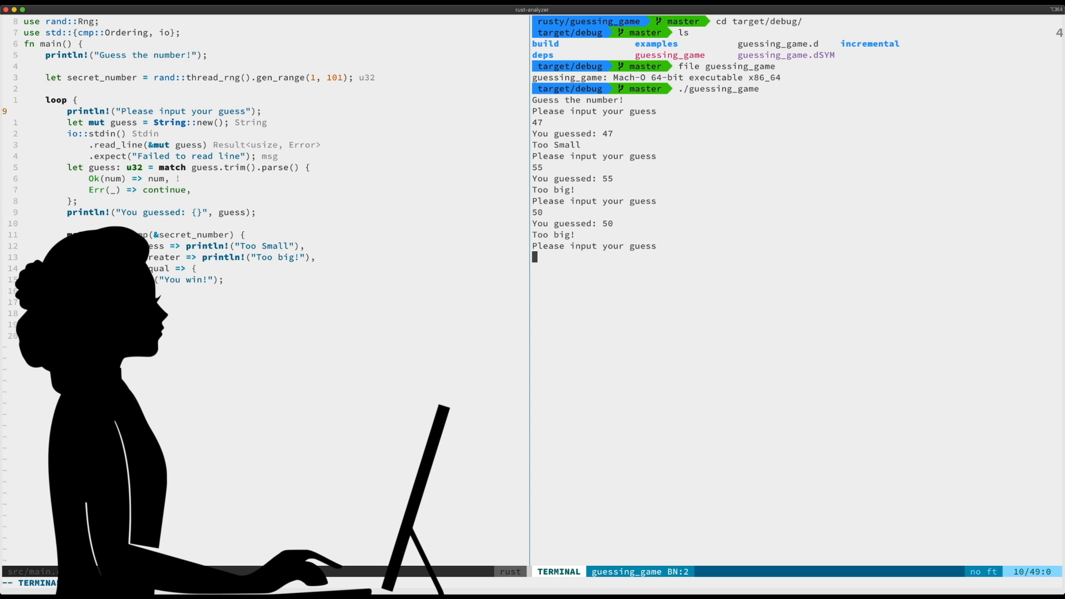
type("49")
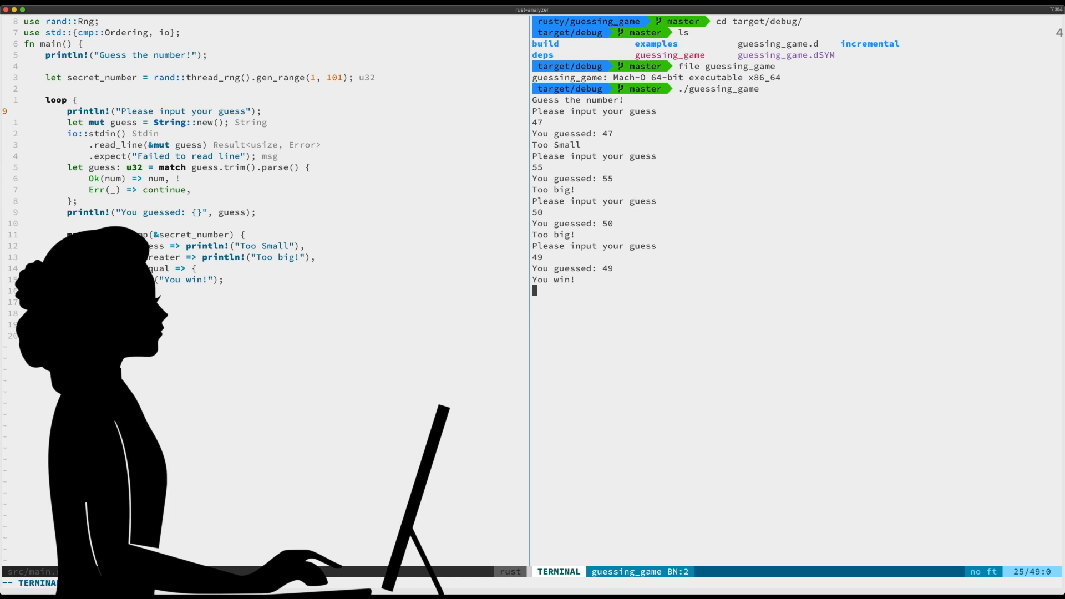
key("Return")
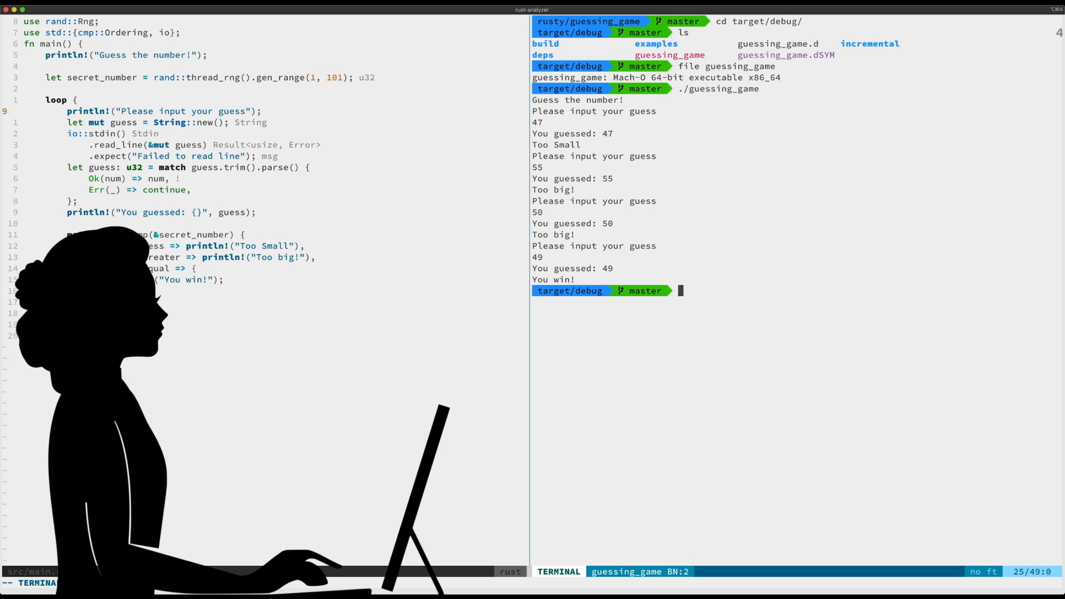
key("Escape")
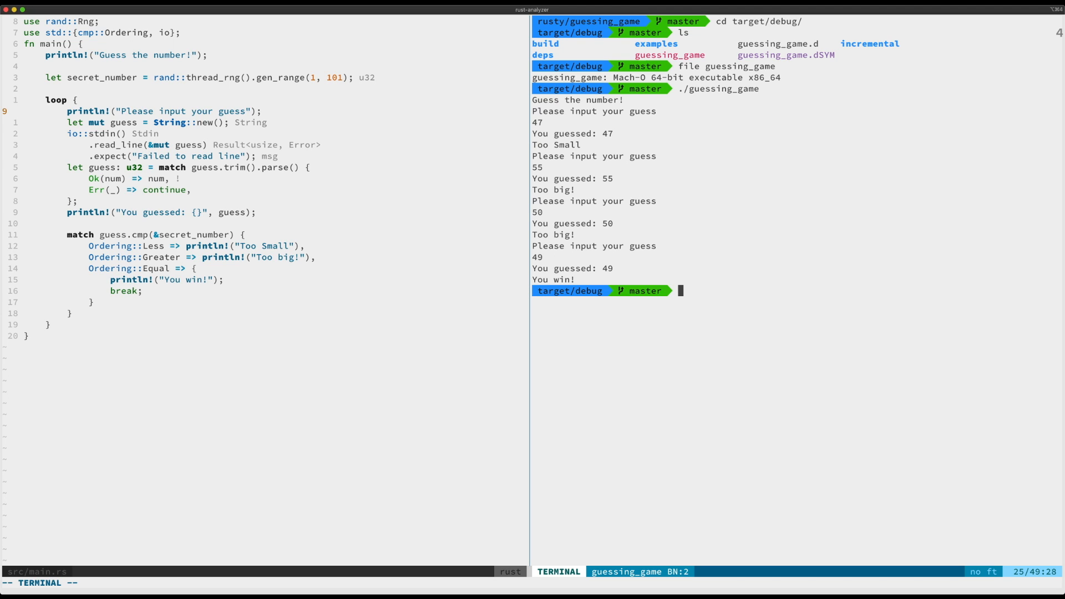
Shell into the VM with mps and change into the guessing_game project folder
type("mps")
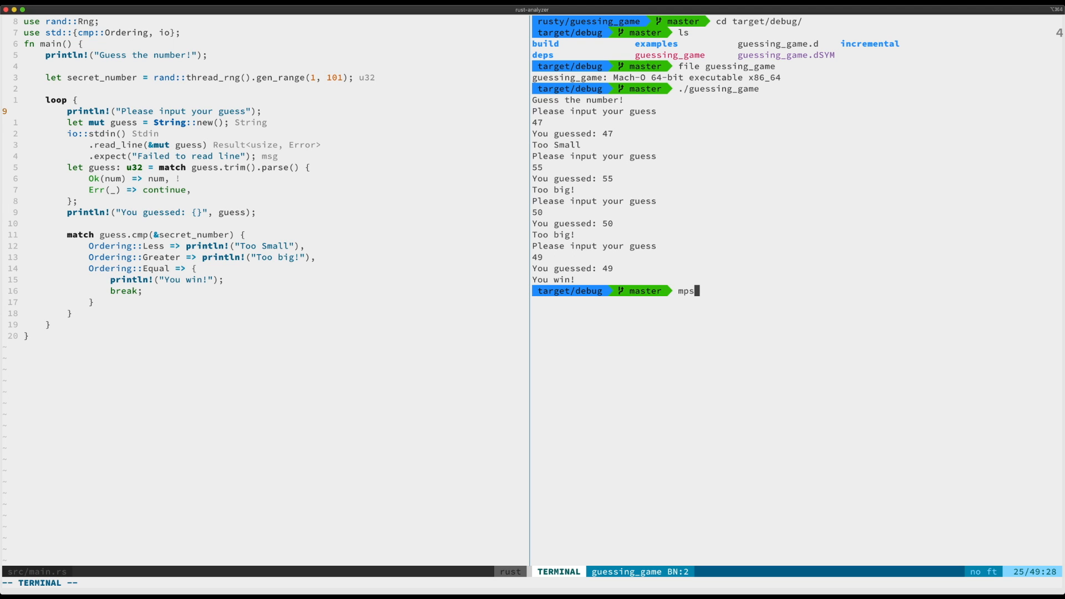
key("Return")
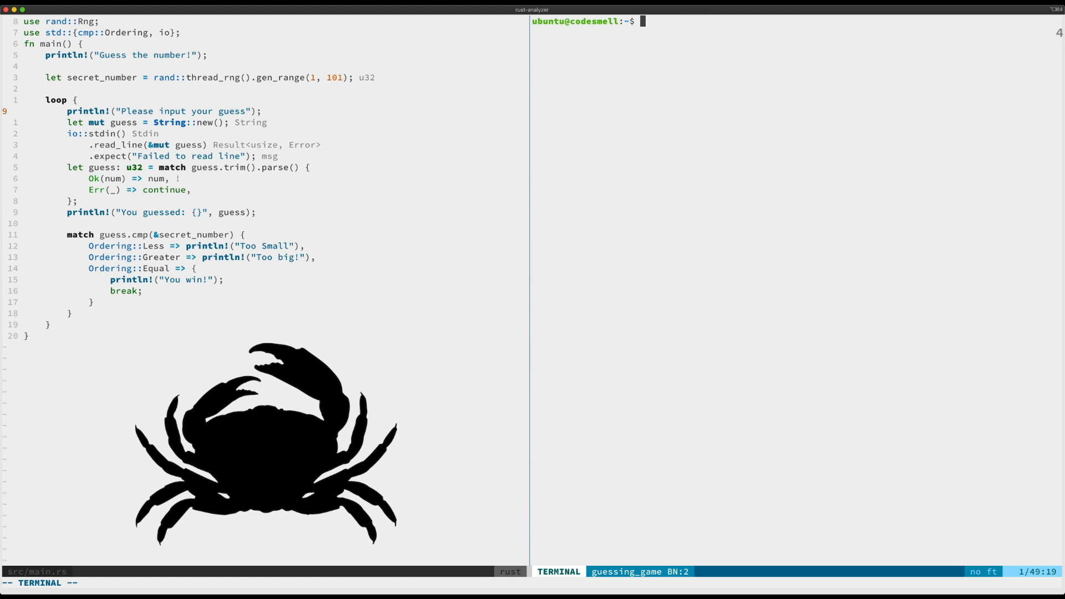
type("cd")
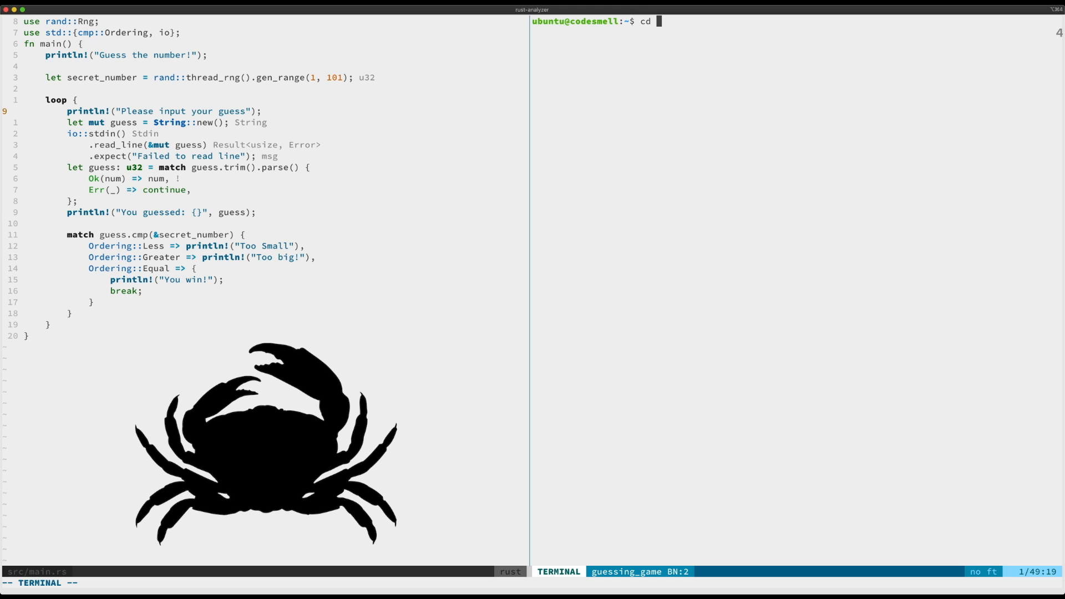
type("Home/r")
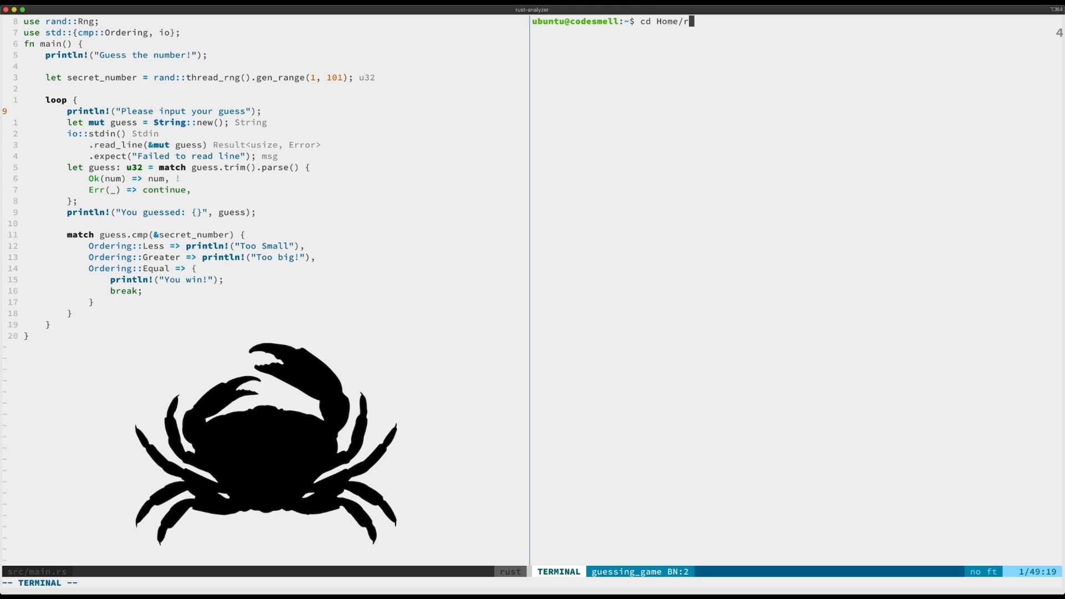
type("usty/")
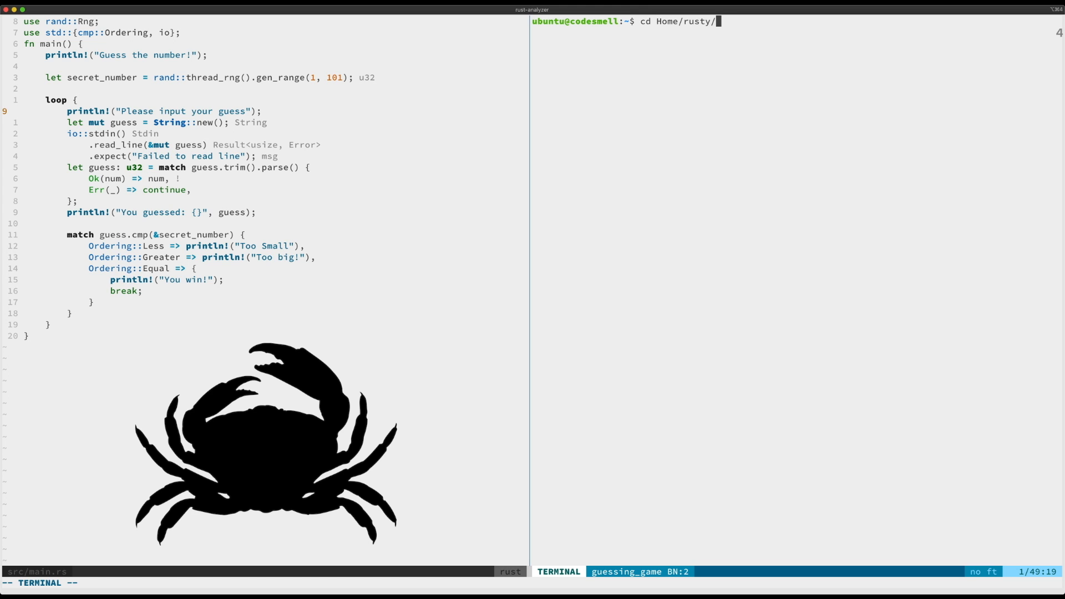
key("Return")
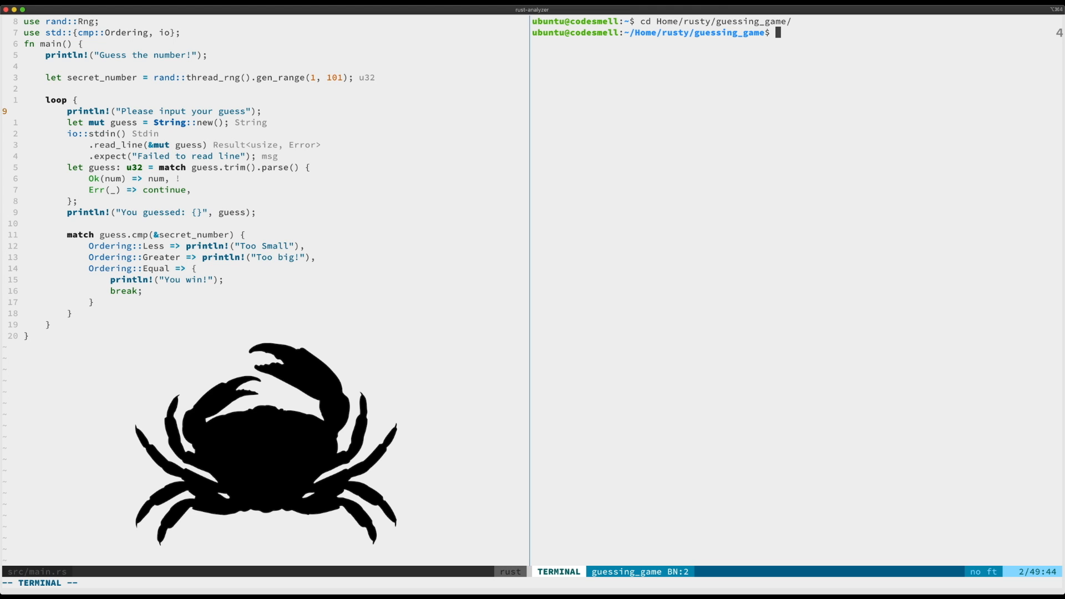
Run cargo clean and cargo build so the project recompiles successfully
type("cat")
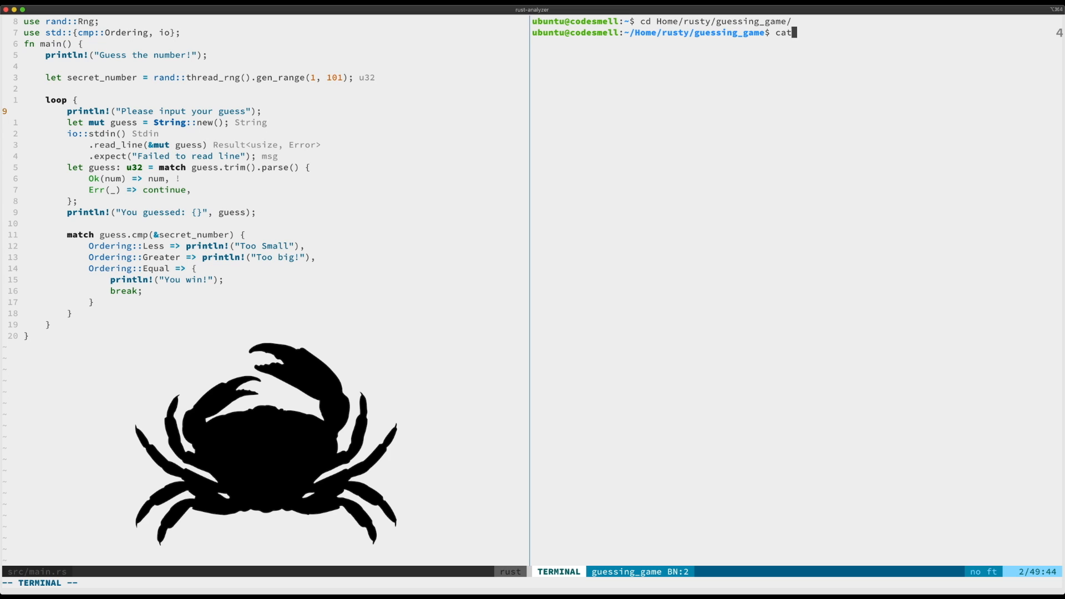
type("cargo cle")
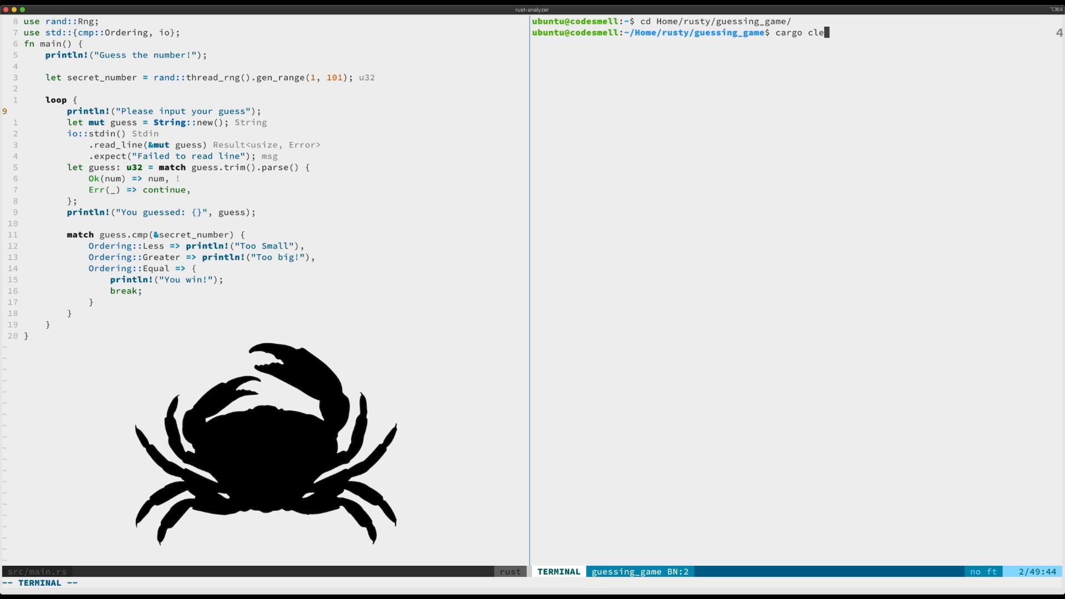
key("Return")
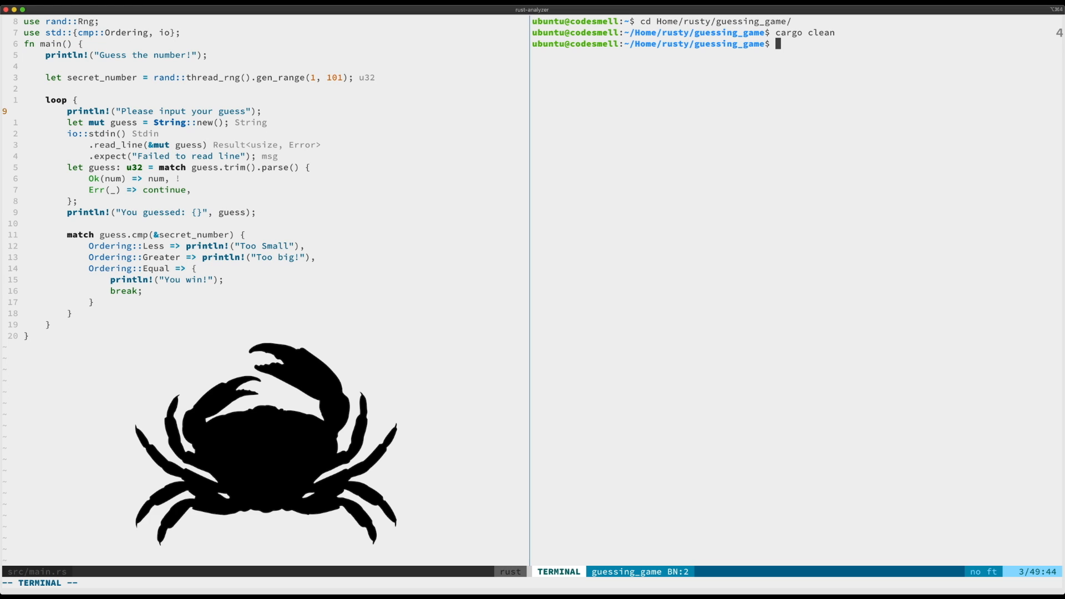
type("cargo build")
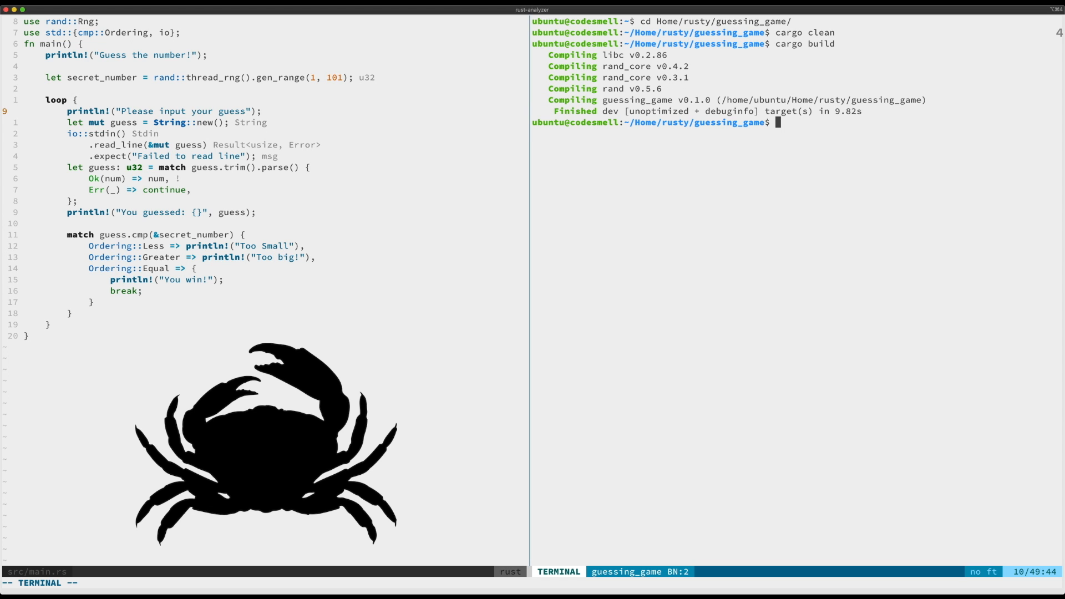
type("cd")
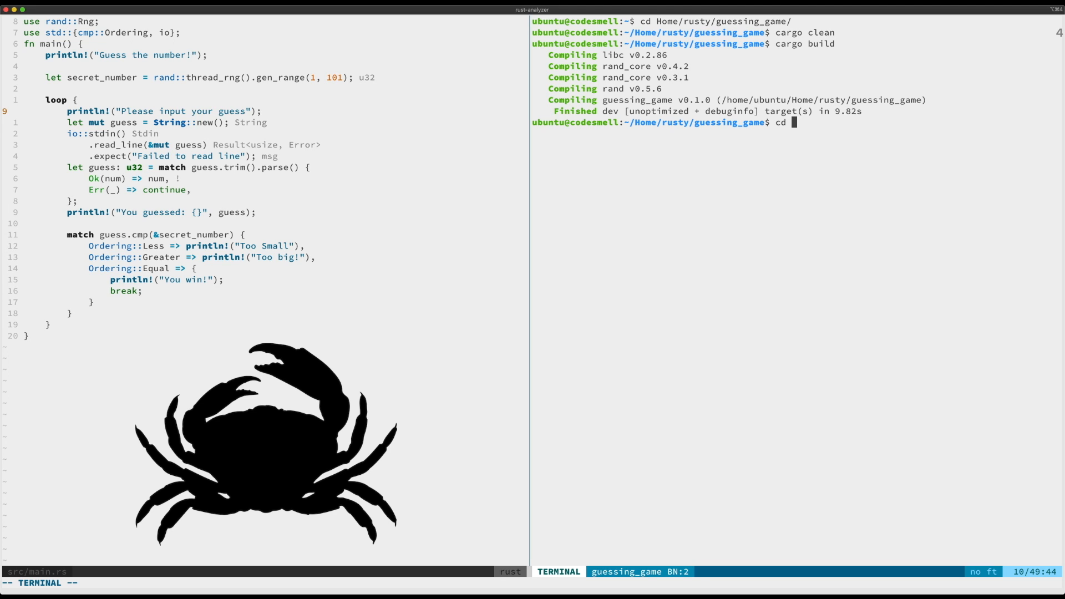
Move into target/debug and identify guessing_game as an ELF 64-bit Linux executable
type("target/debug/")
type("ls")
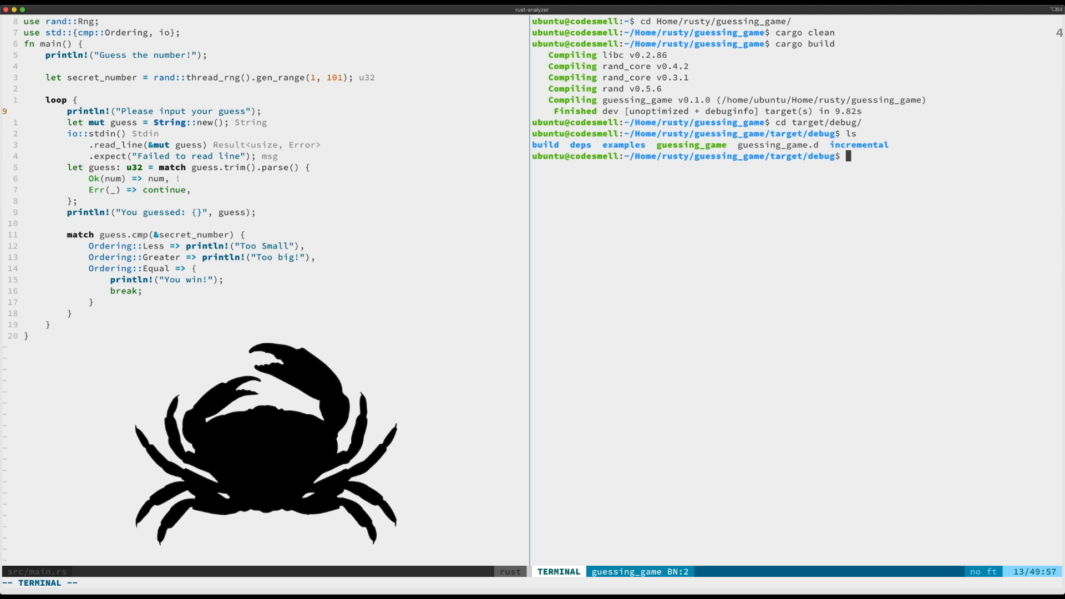
type("f")
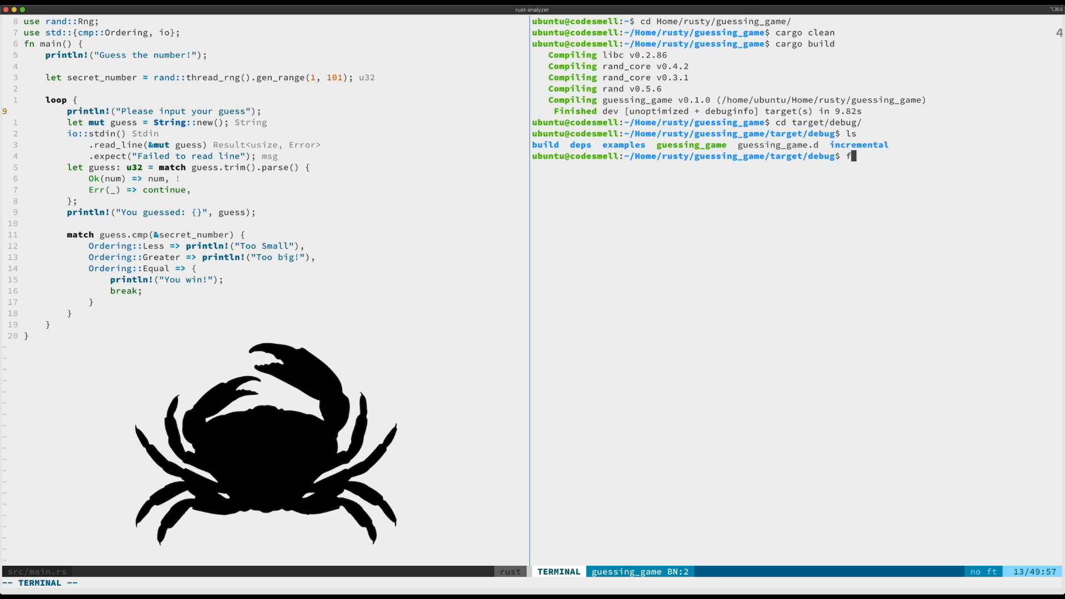
type("ile gue")
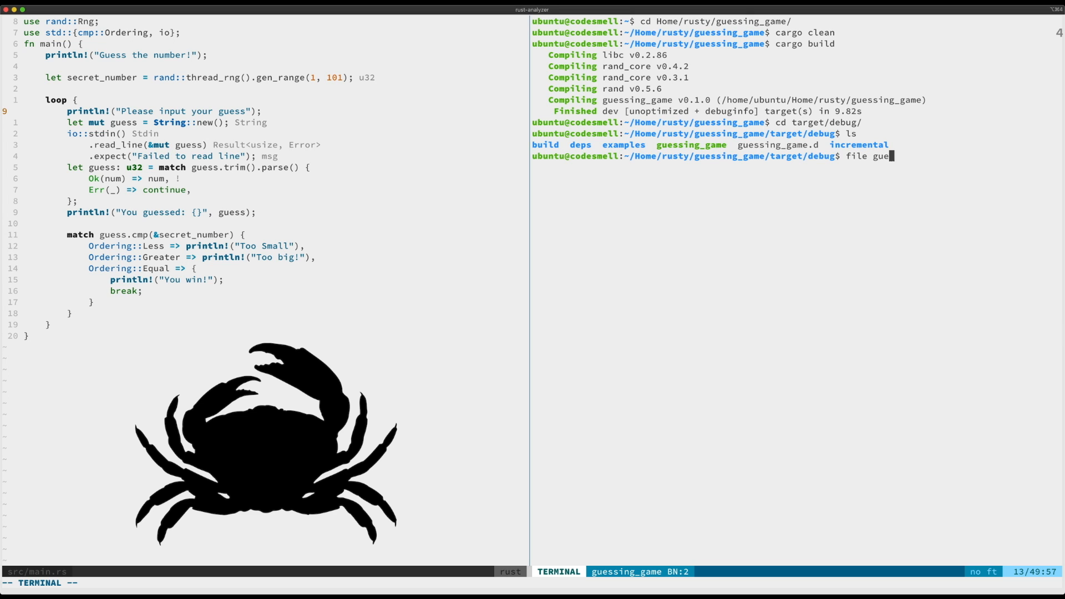
key("Return")
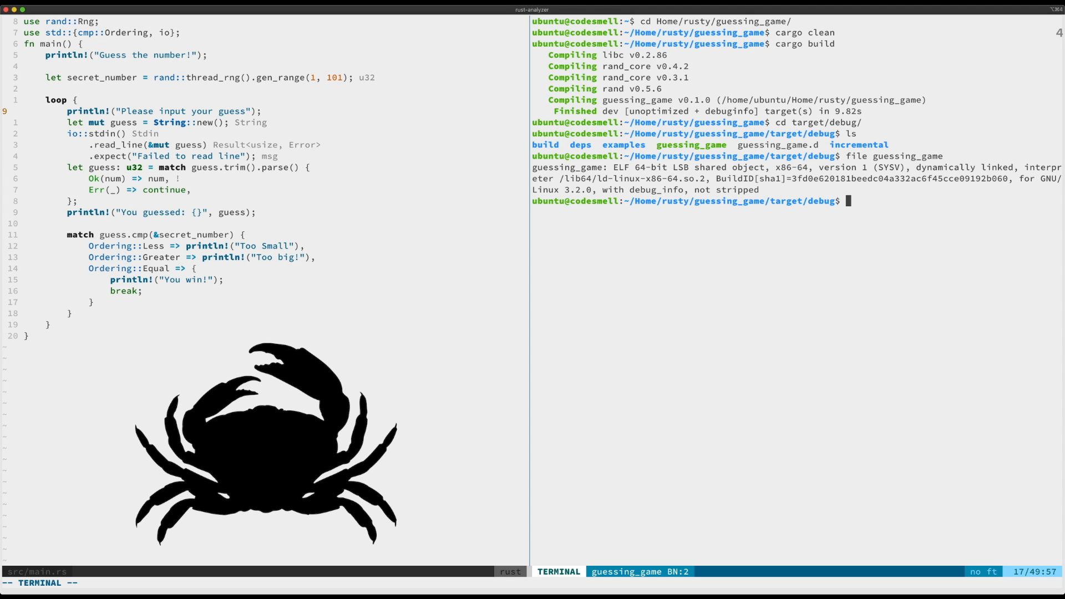
List the debug folder contents, then clear the terminal with Ctrl+L
type("ls")
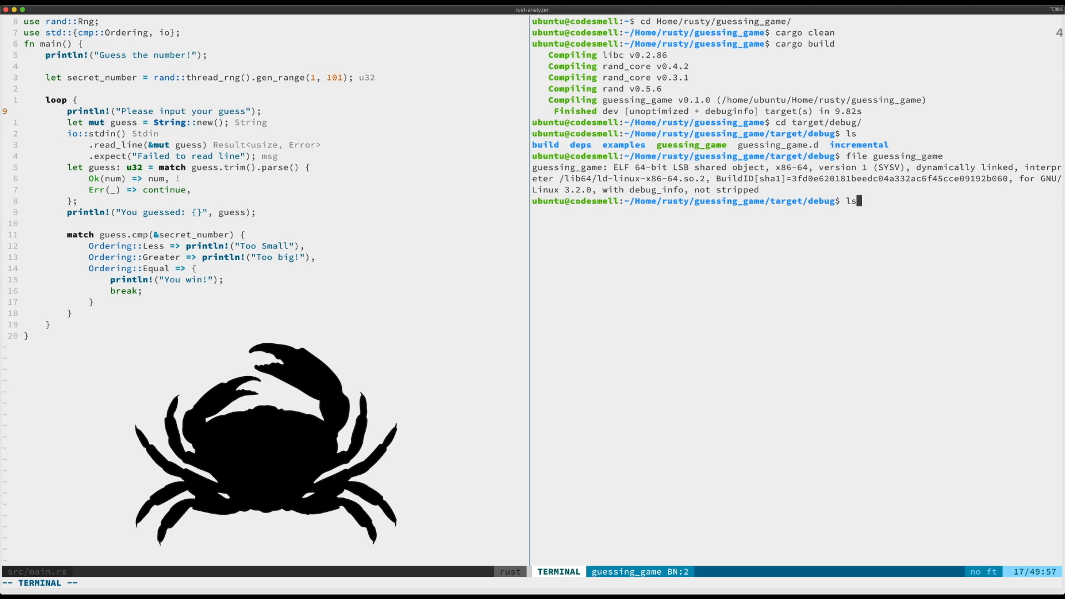
key("Return")
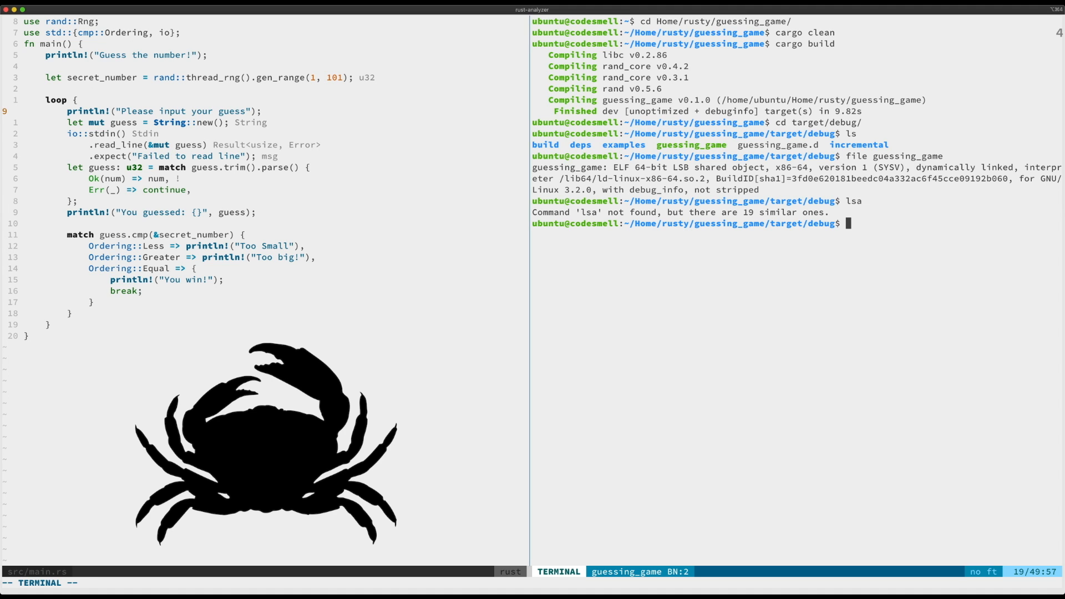
type("l")
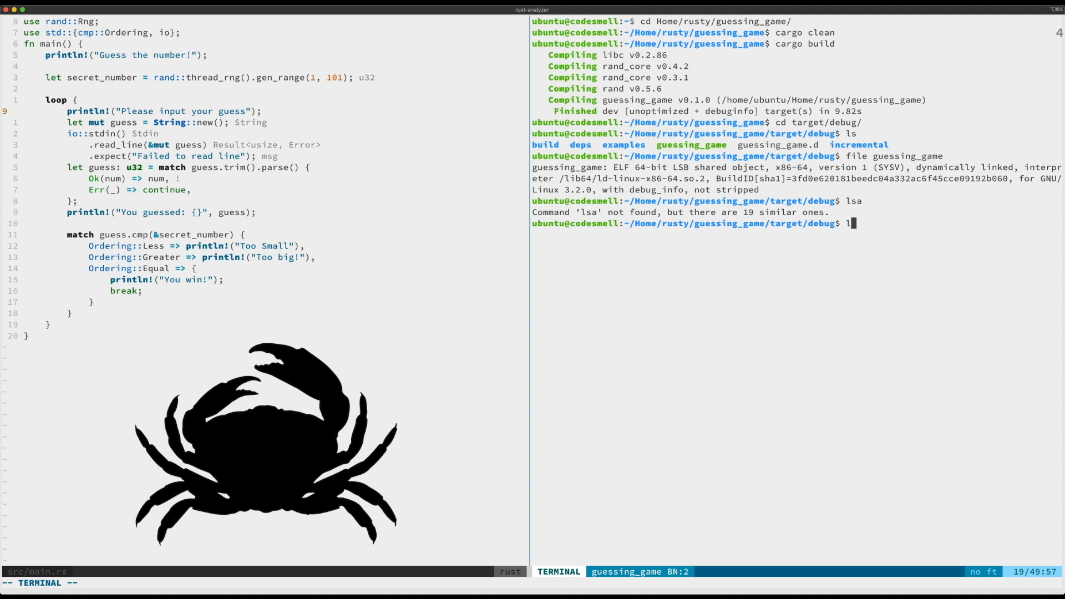
key("Return")
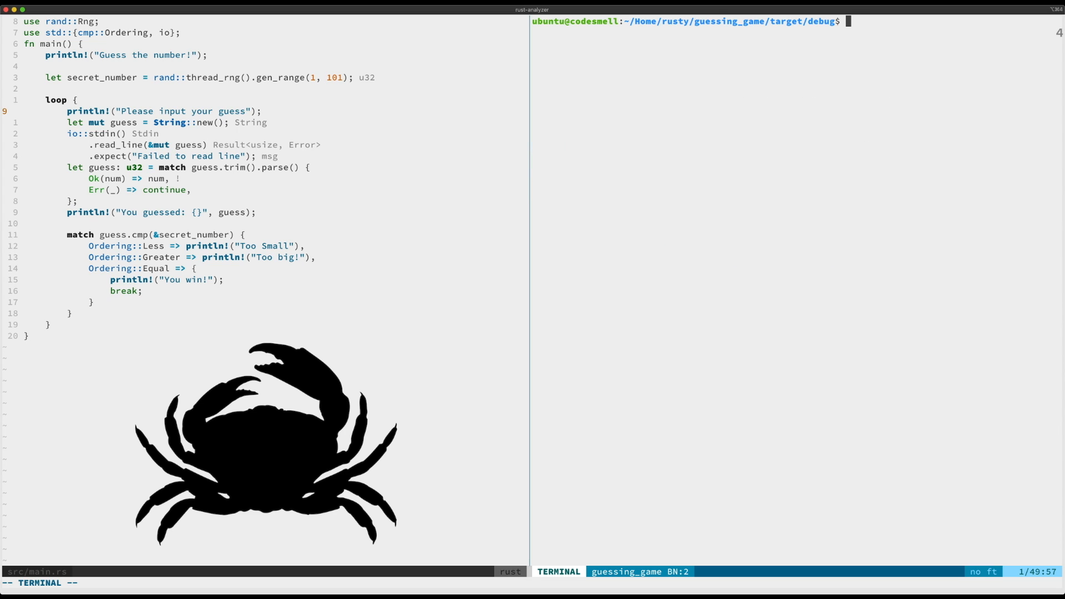
Launch ./guessing_game and submit the first guesses 47 and 55
type("./")
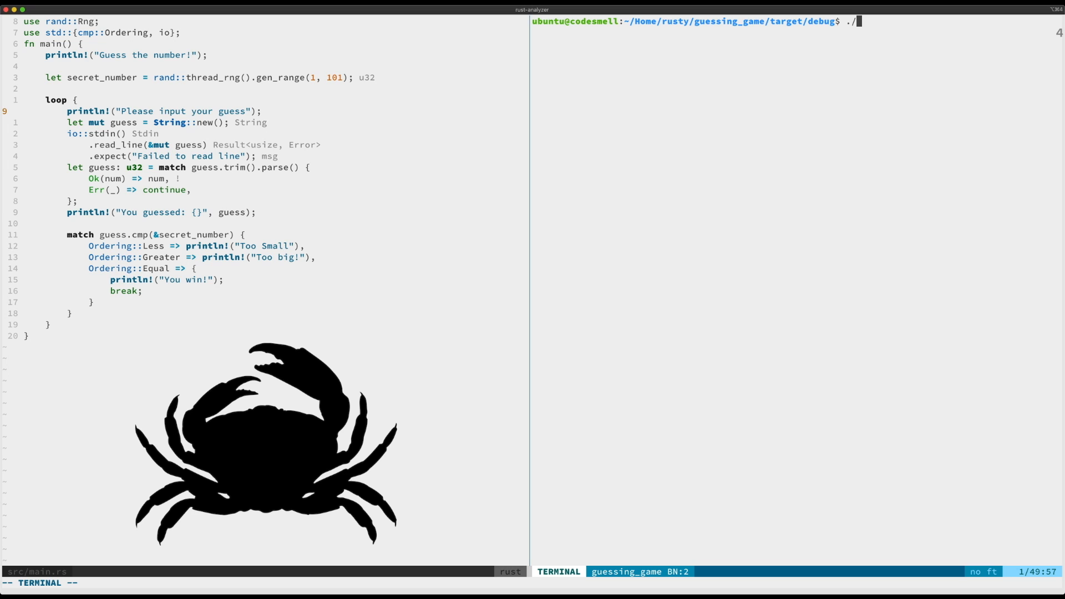
type("guessing_game")
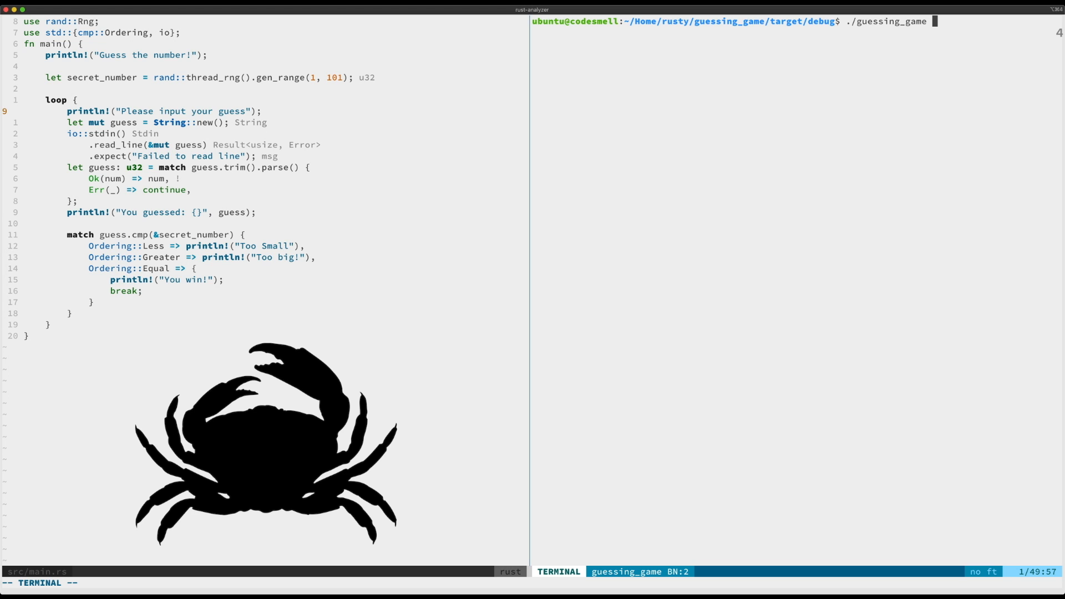
key("Return")
type("47")
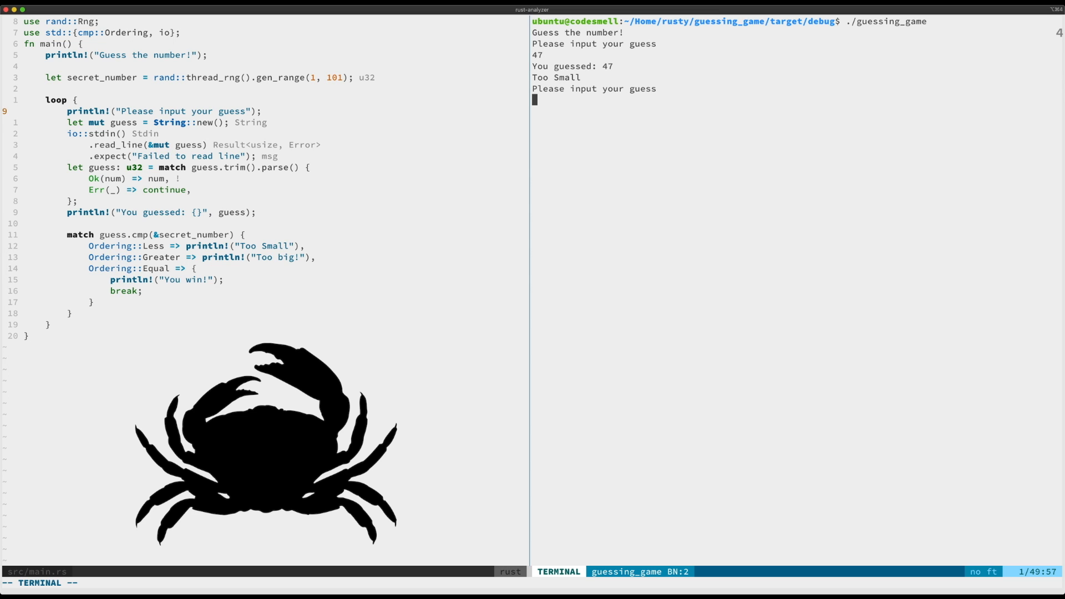
type("5")
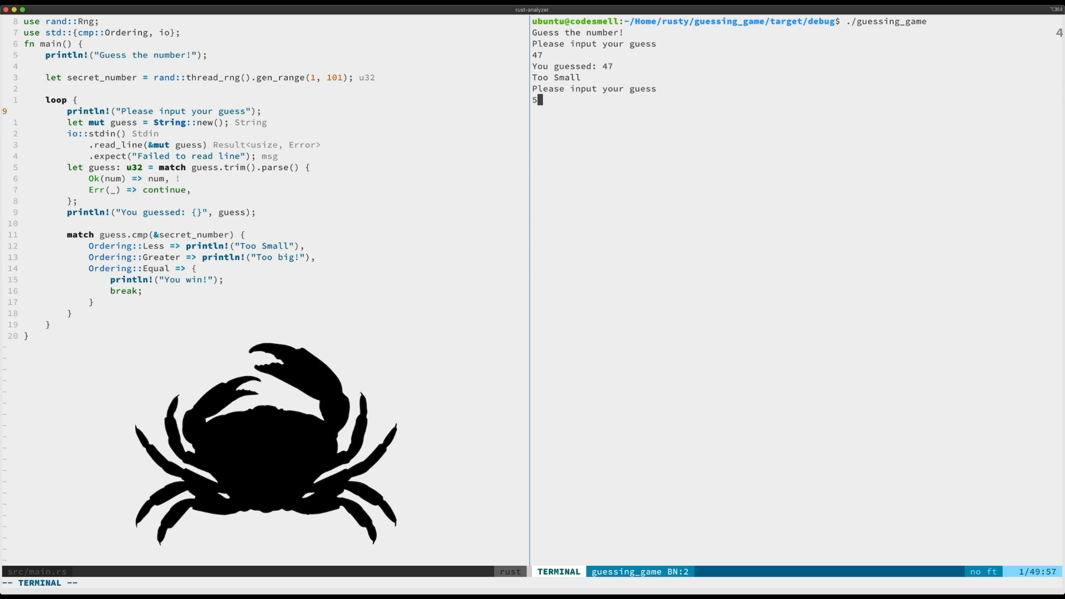
key("Return")
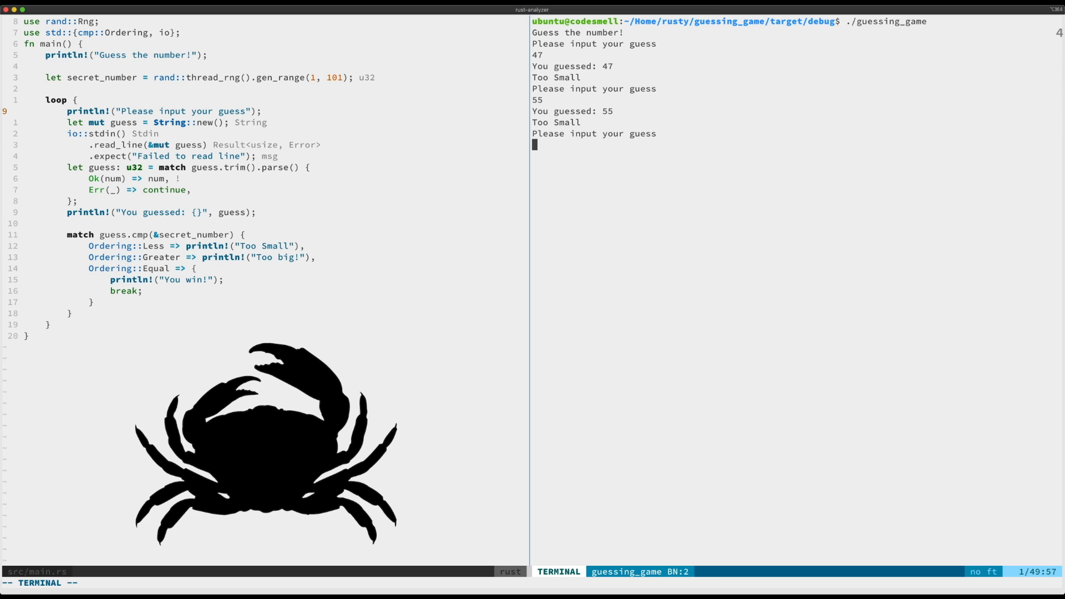
Keep guessing 66, 77, 88, 81, 83 and 82 until 'You win!'
type("66")
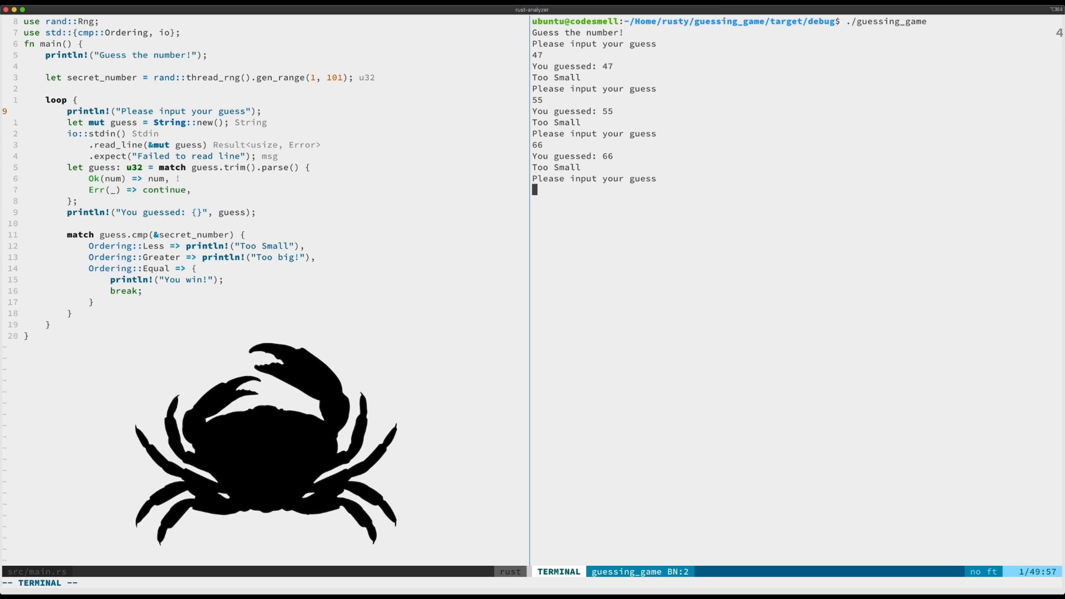
type("77")
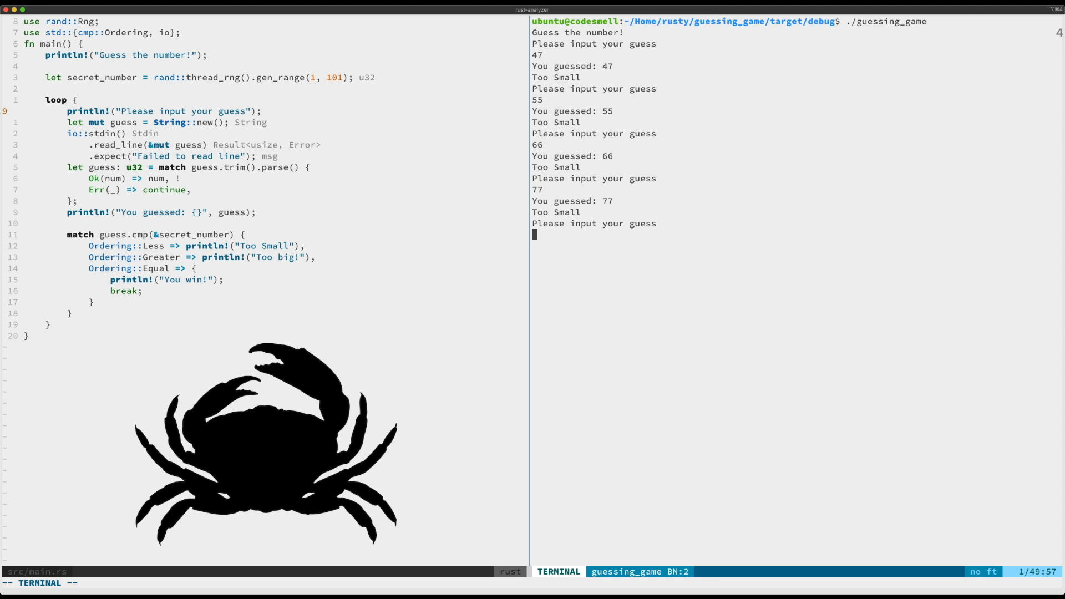
type("88")
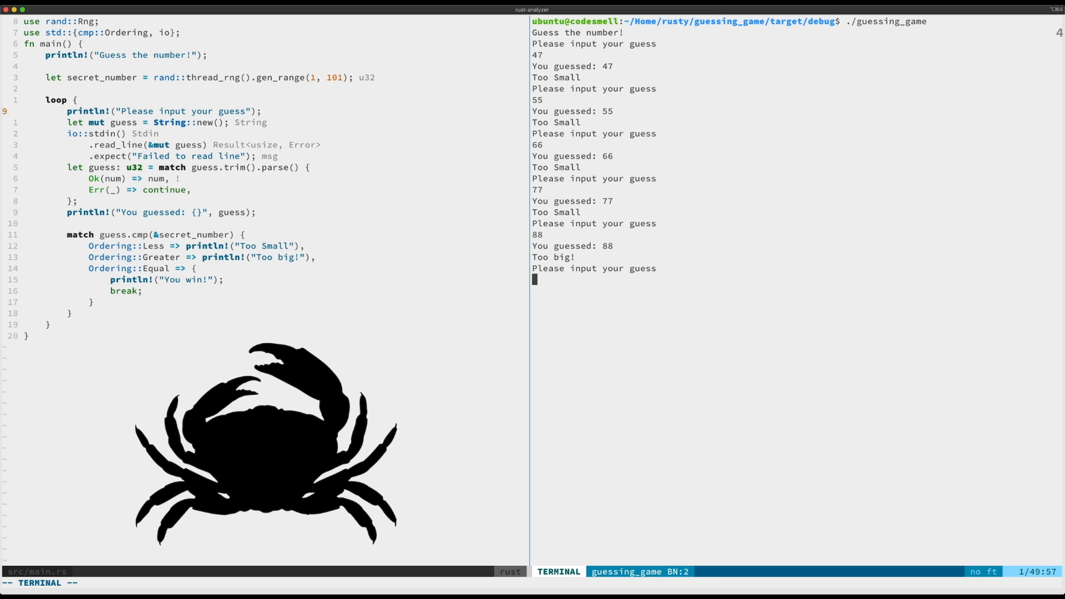
type("8")
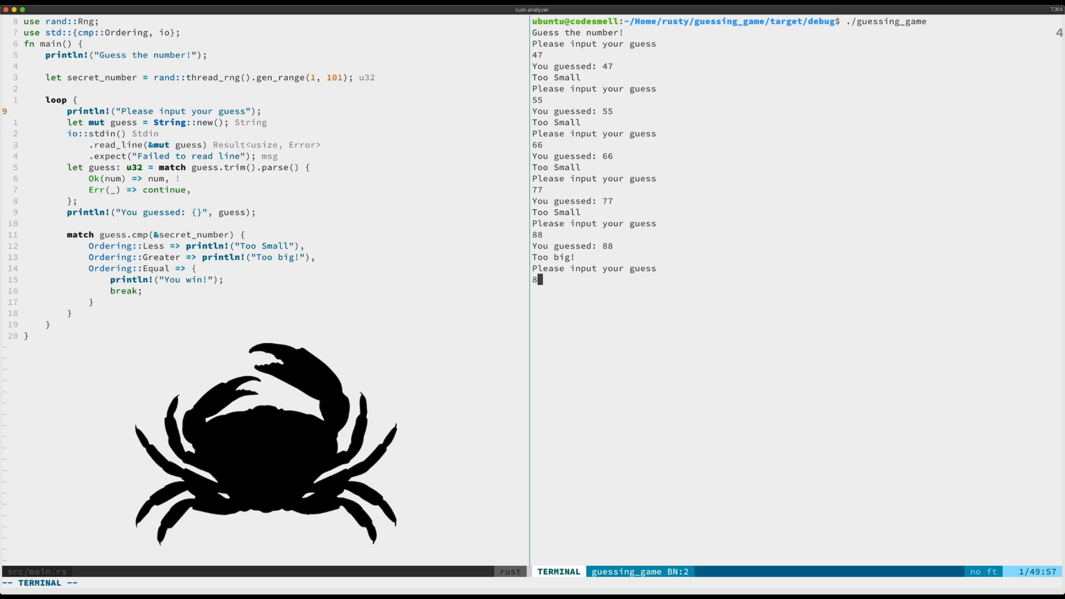
key("Return")
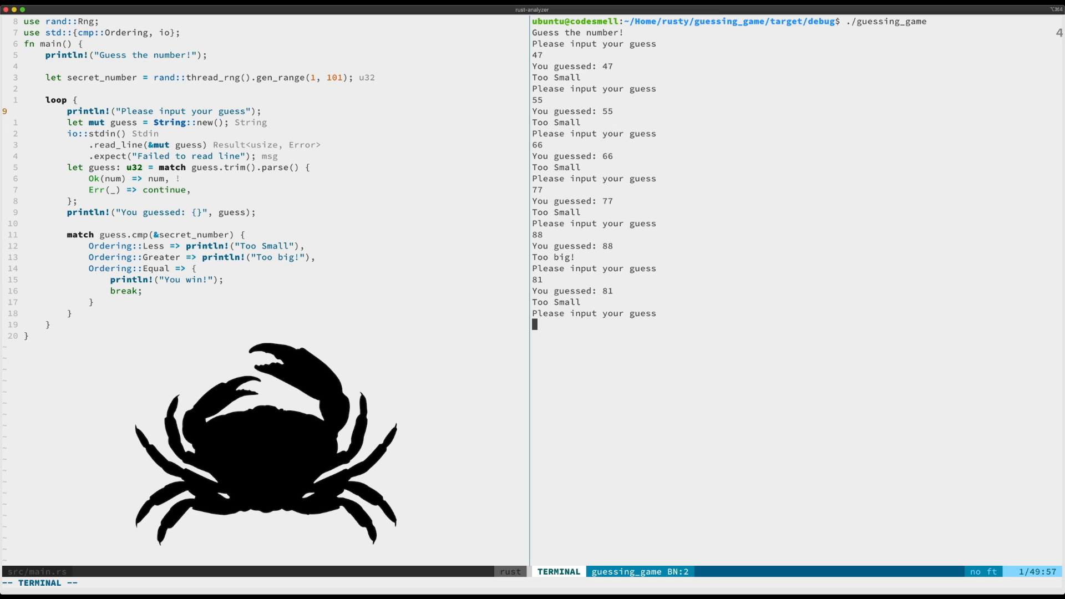
type("83")
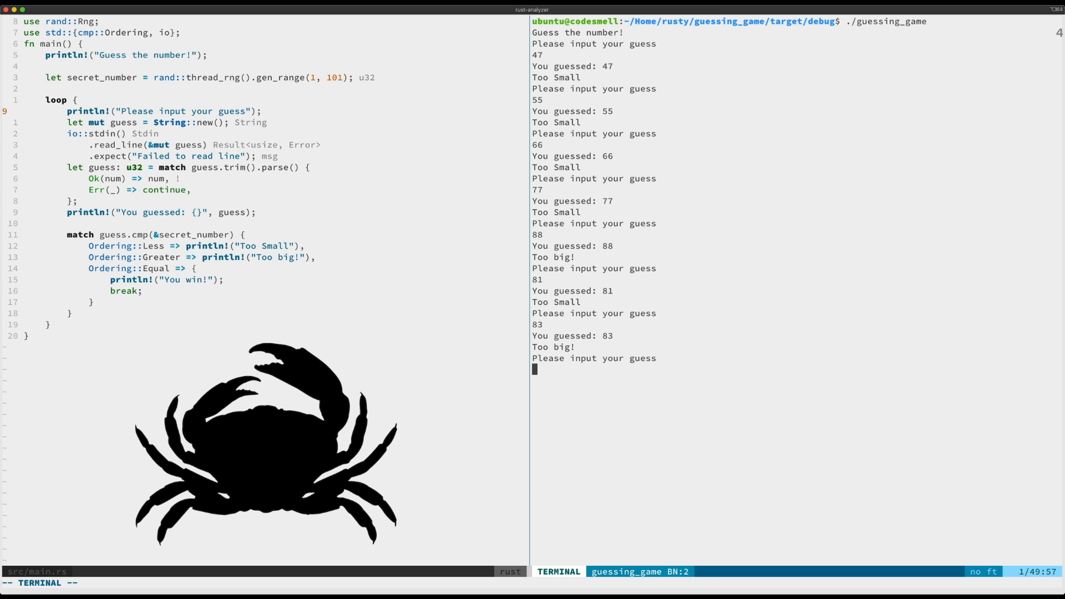
type("82")
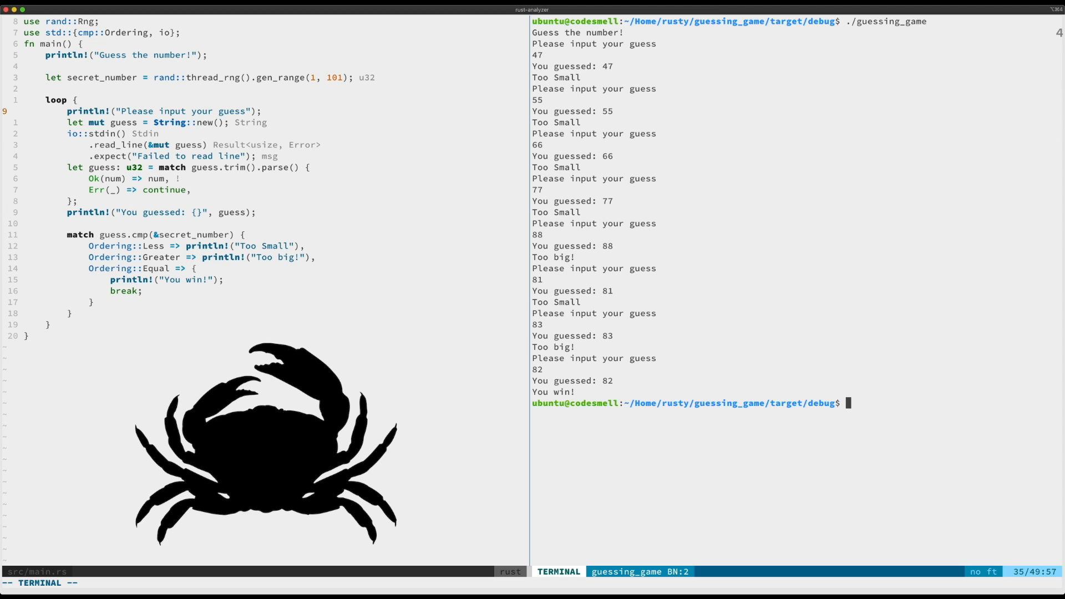
Log out of the instance shell and list the running Multipass instances with mpl
key("Escape")
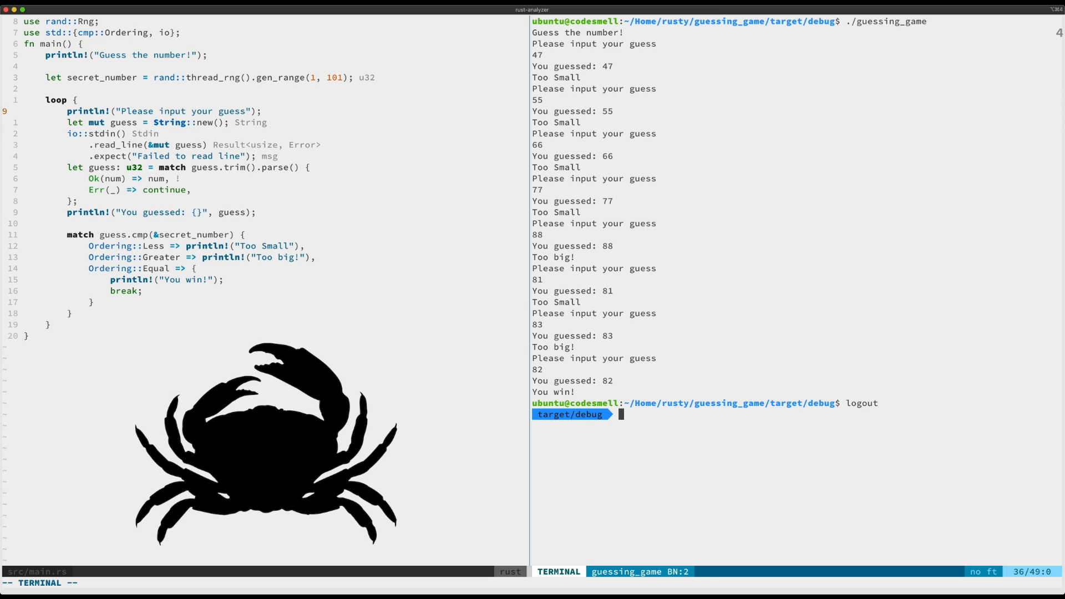
type("multipass start codesmell")
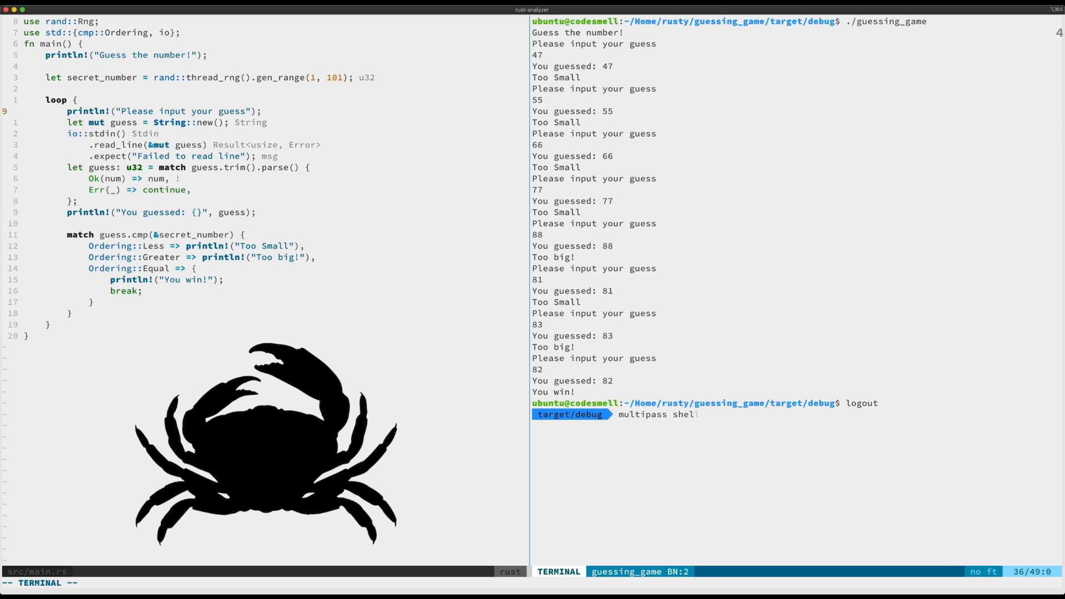
type("start codesmell")
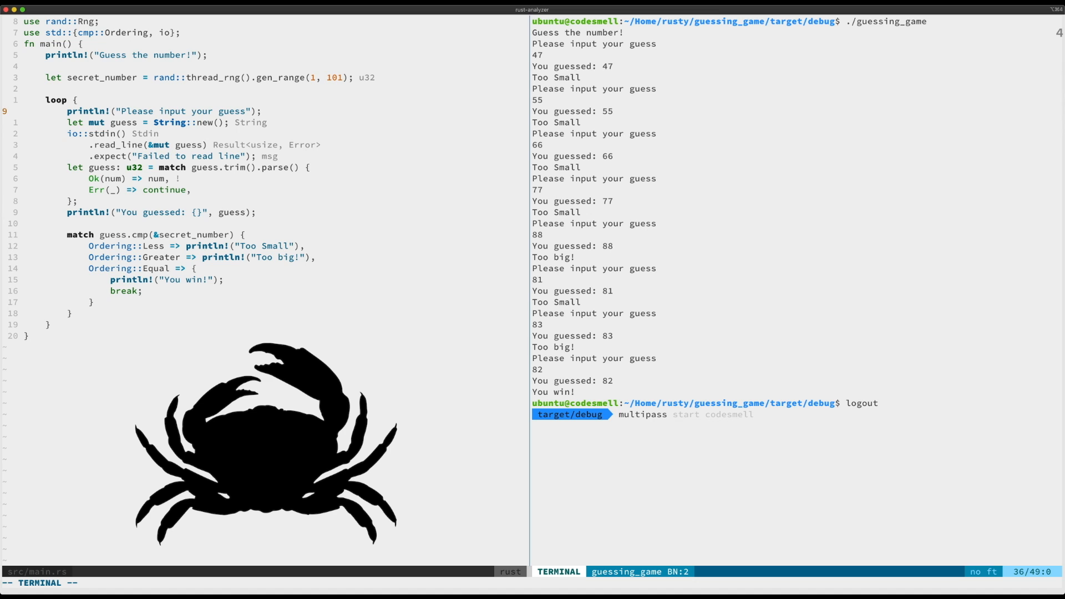
type("mpl")
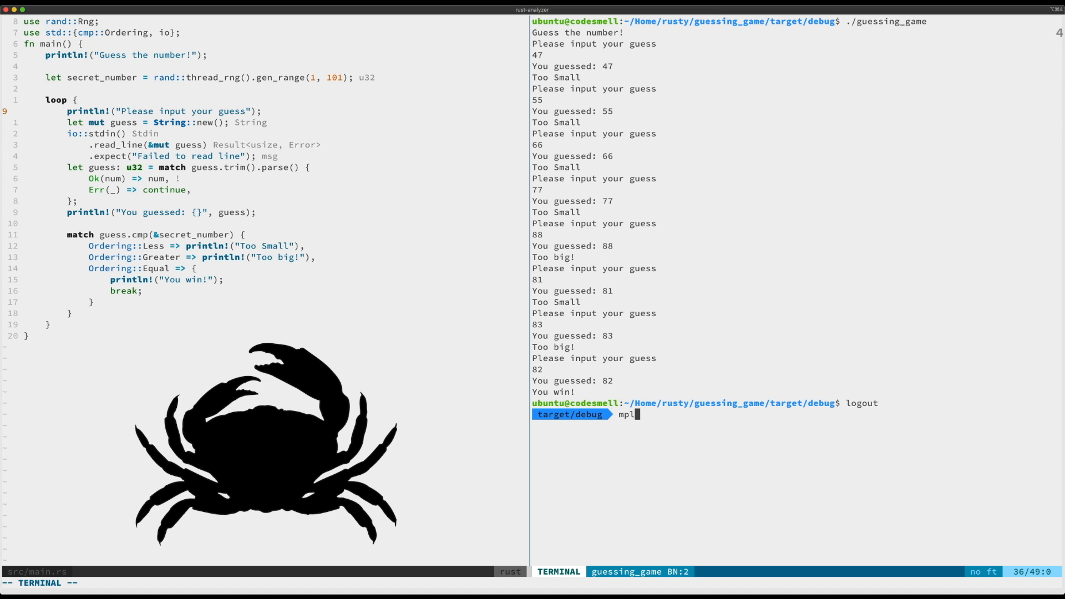
key("Return")
type("multipass info")
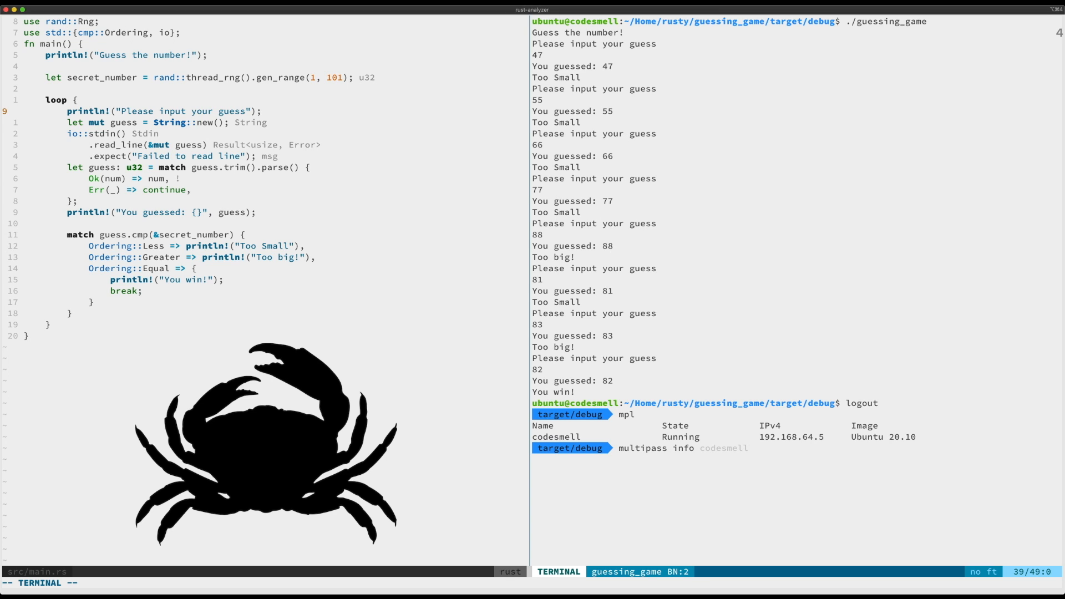
Show detailed multipass info for the codesmell instance (Ubuntu 20.10, 192.168.64.5)
key("Return")
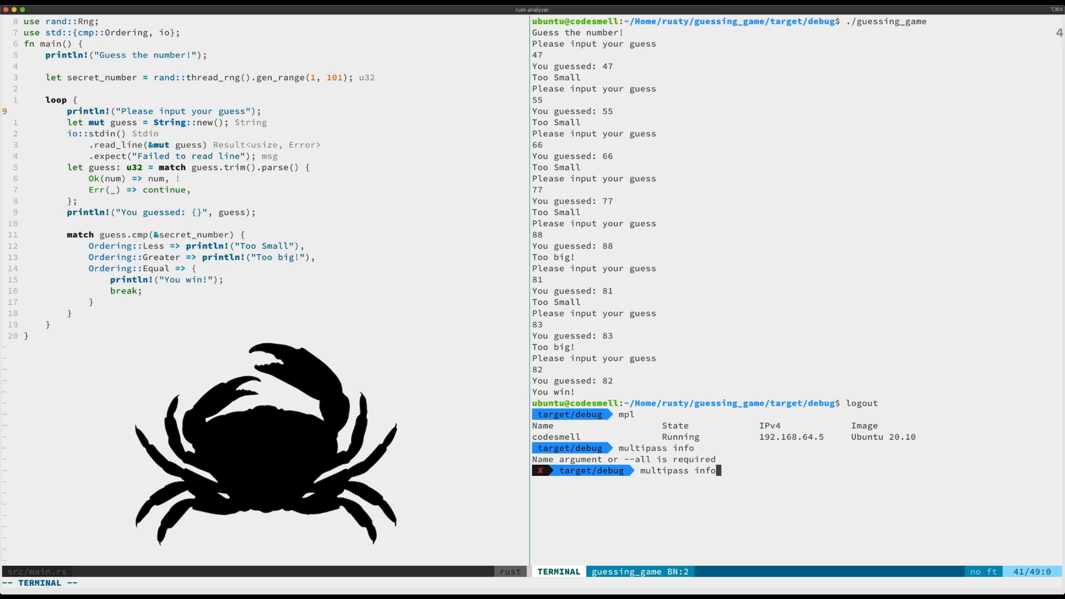
type("codesmell")
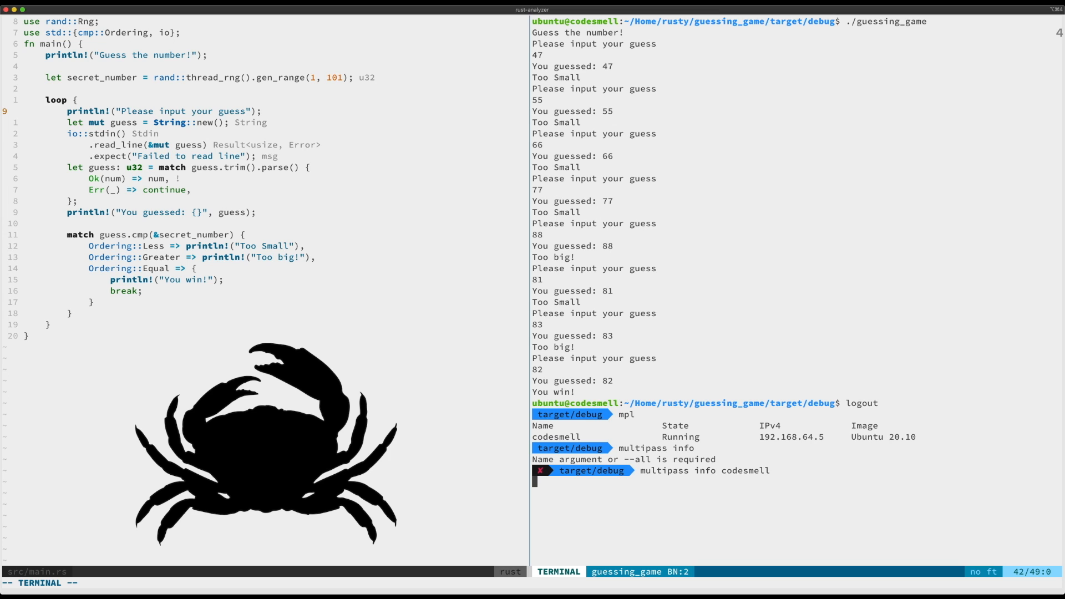
key("Return")
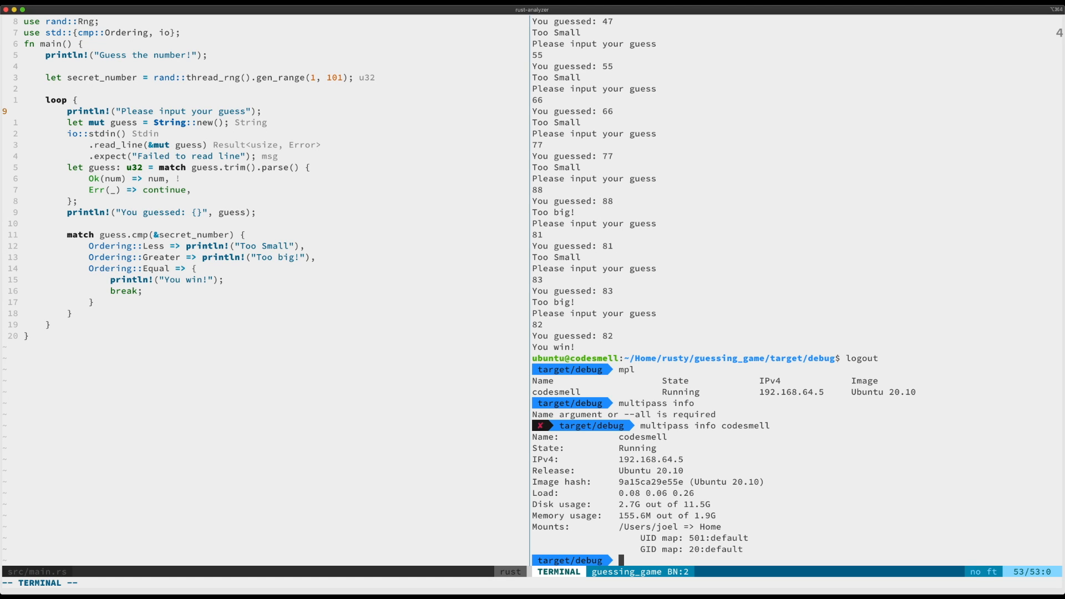
Recall the codesmell launch command, run multipass find to list Ubuntu images, and open the Multipass docs
type("multipass info codesmell")
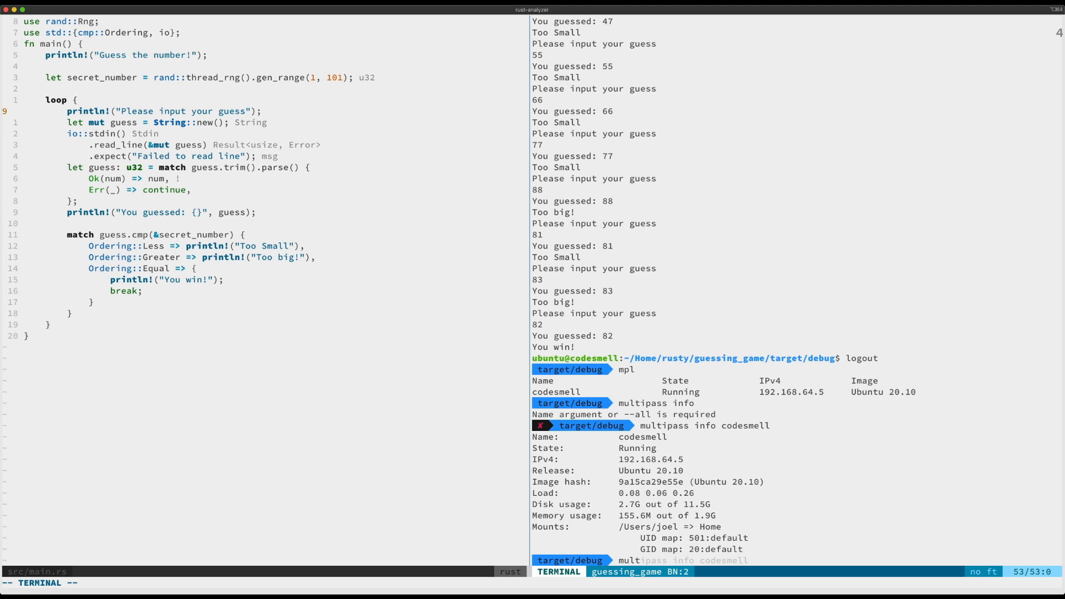
type("multipass launch groovy --name codesmell --cpus 2 --mem 2G --disk 12G")
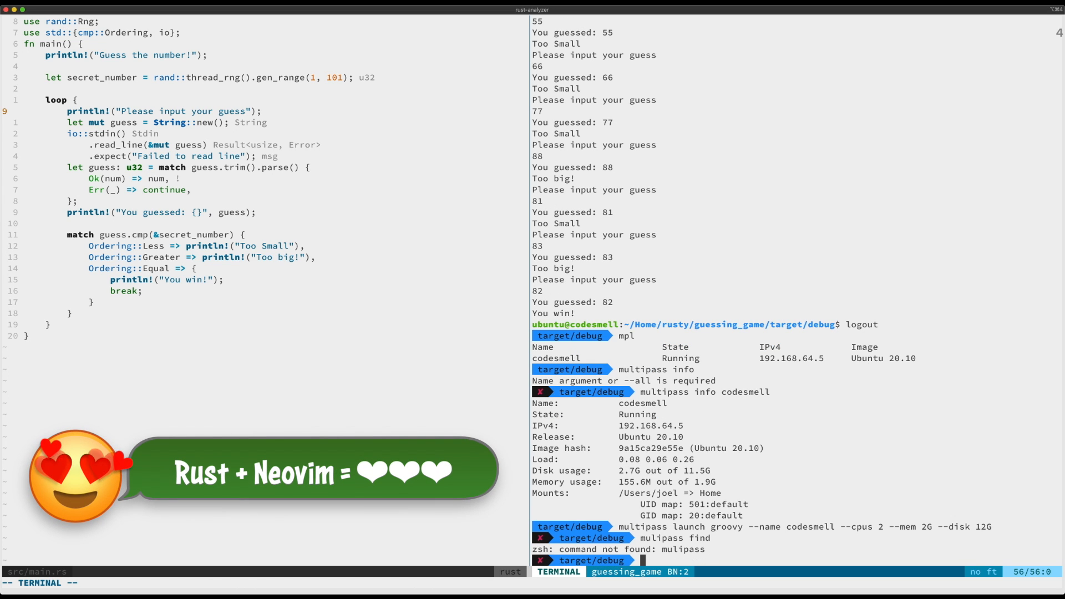
type("mulipass find")
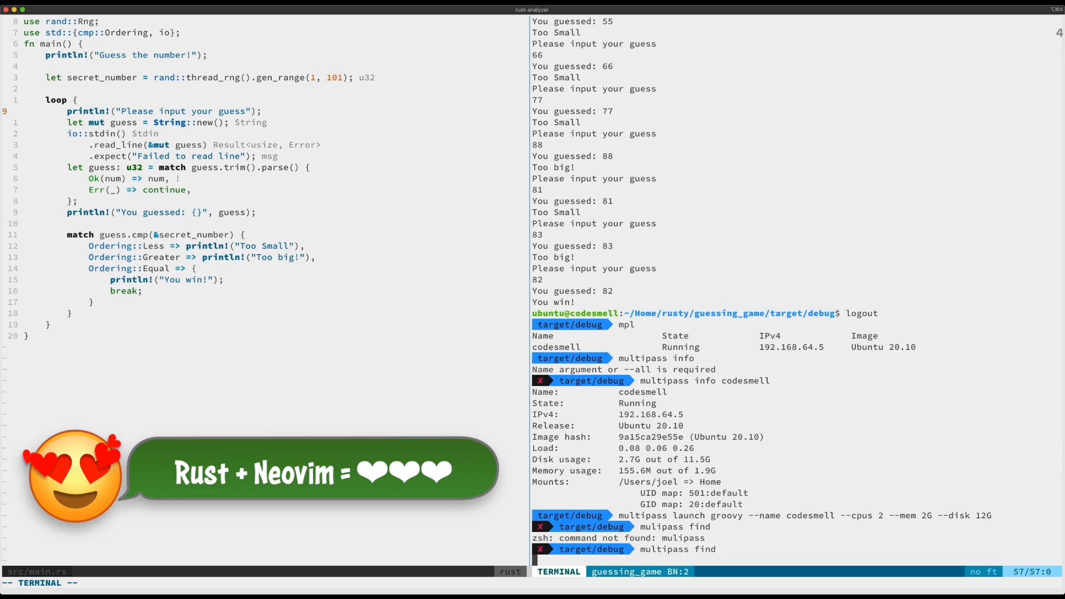
scroll("down", 3)
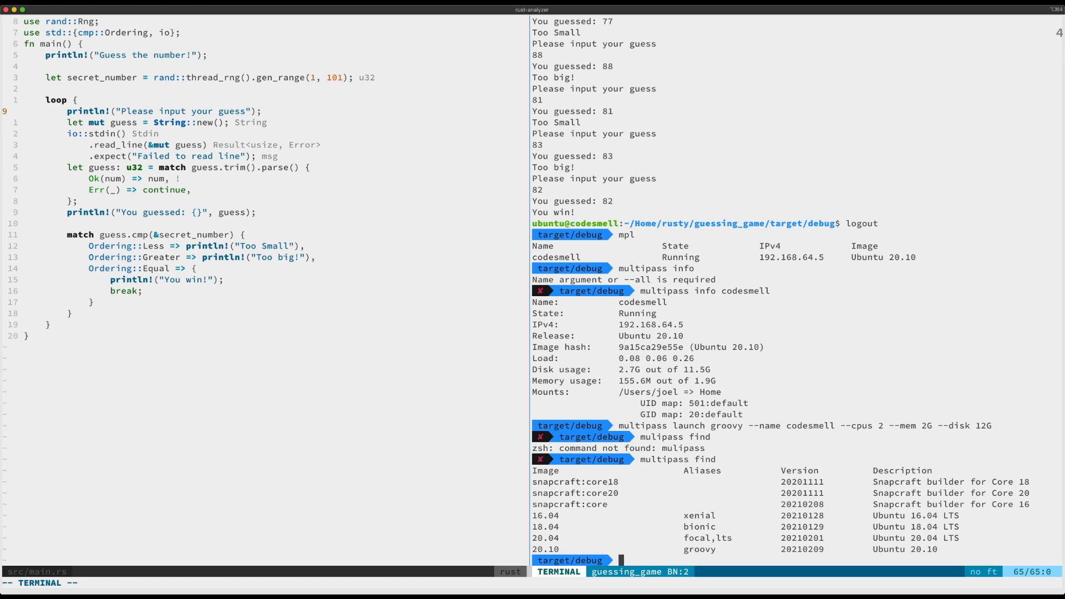
mouse_move(387, 527)
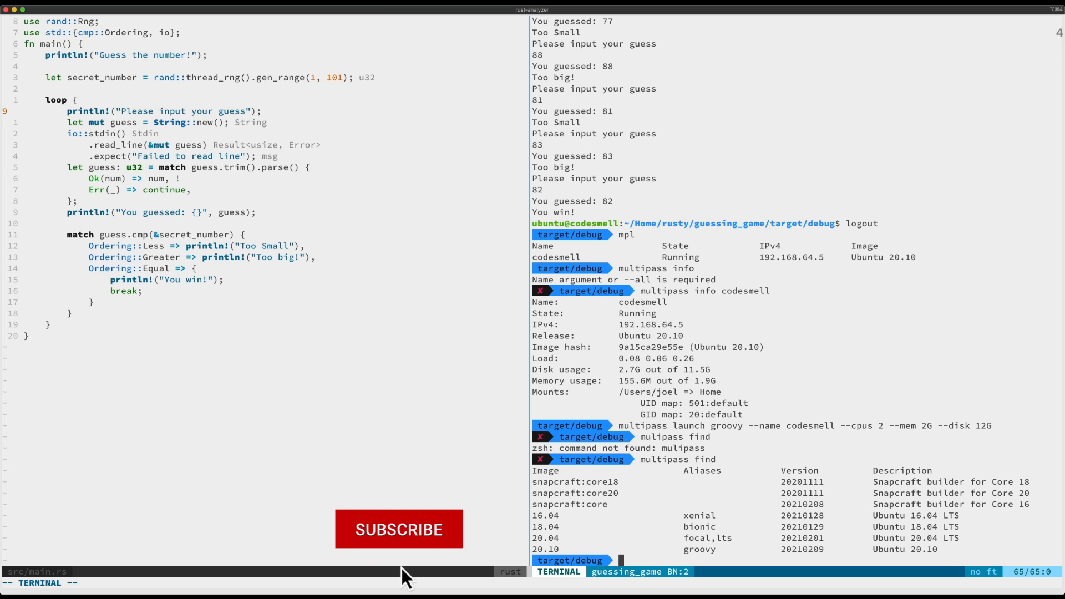
left_click(398, 529)
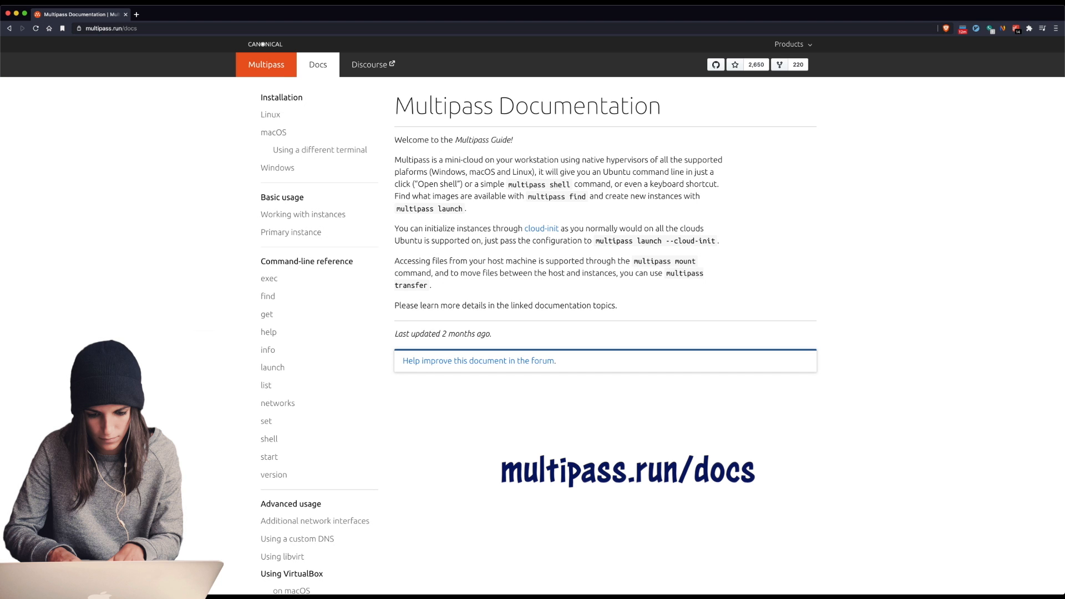
mouse_move(277, 403)
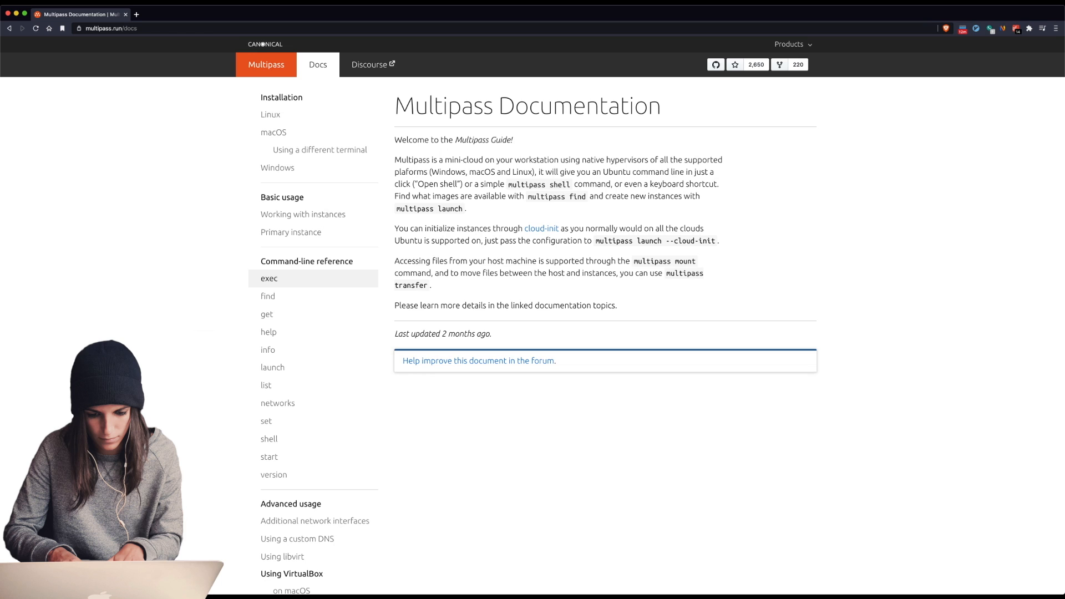
Open the exec command's reference page from the Multipass docs command-line list
left_click(269, 277)
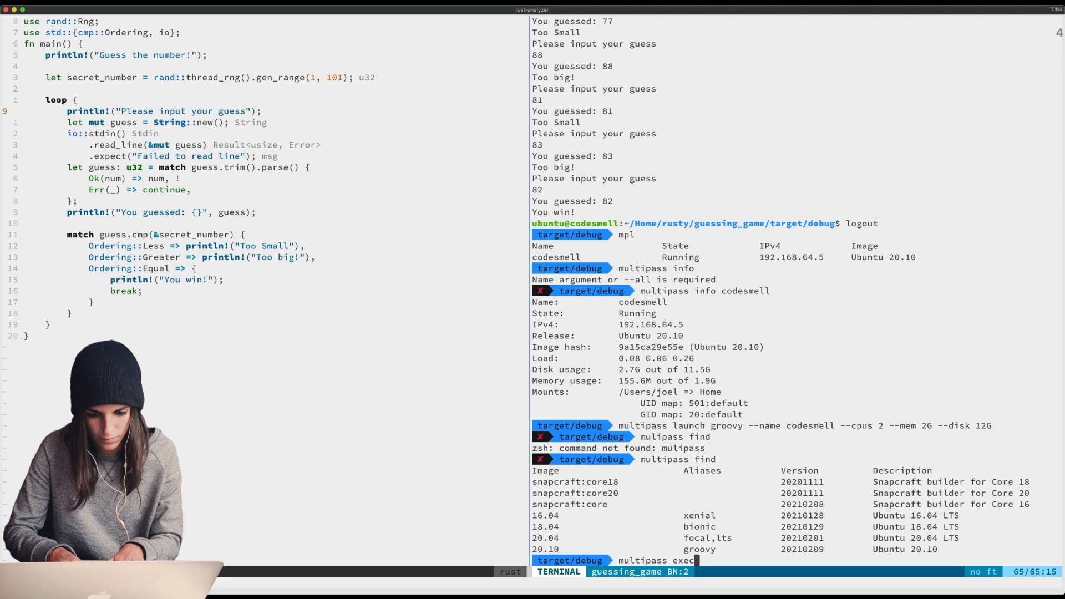
Run ls and pwd inside codesmell via multipass exec, then pwd on the host for comparison
type("codesm")
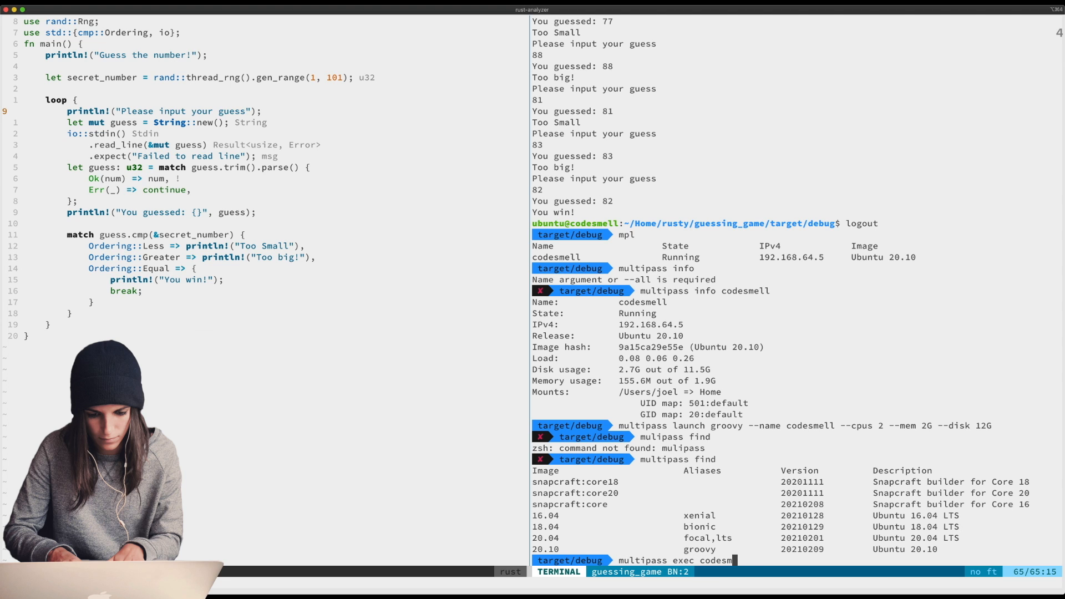
type("ll")
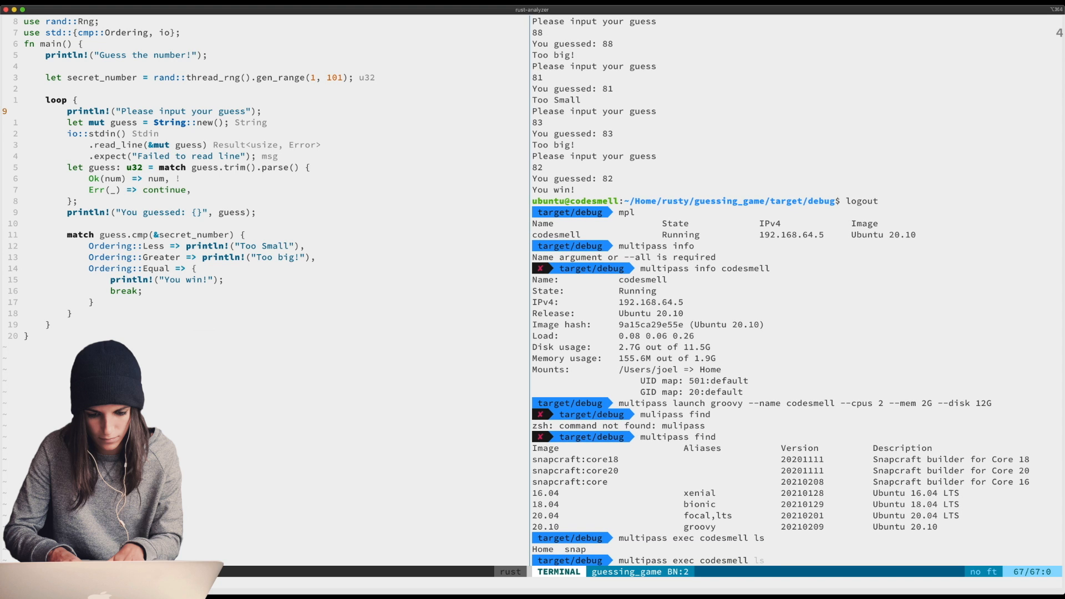
type("pwd")
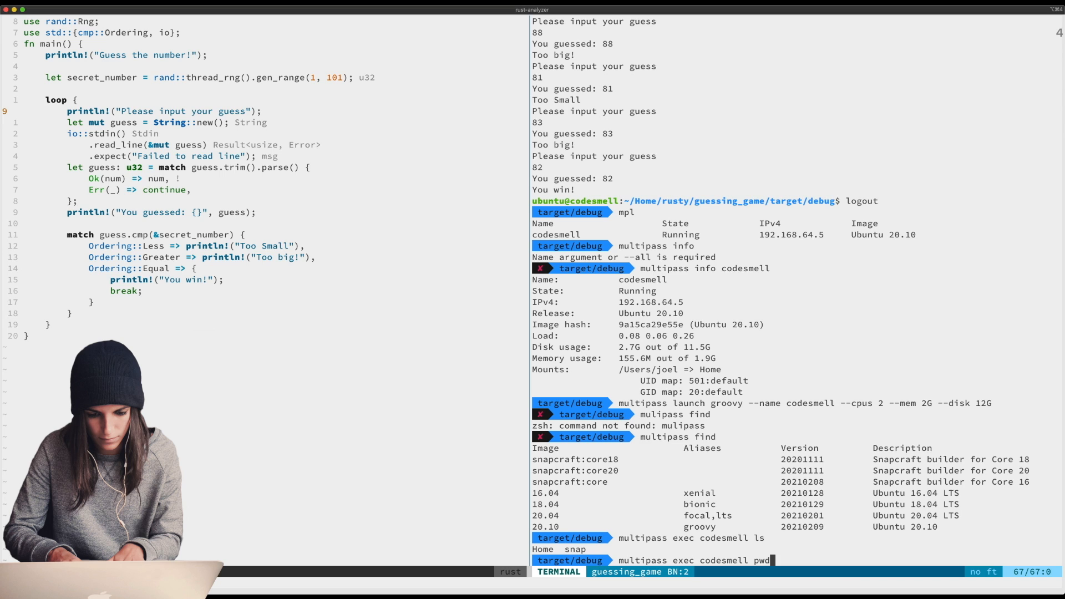
key("Return")
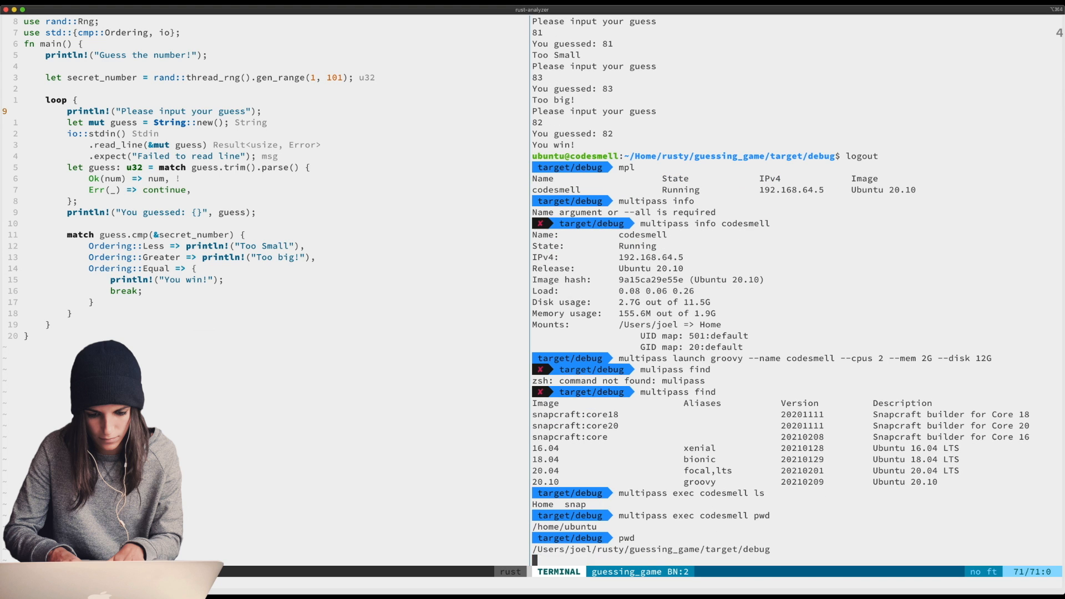
key("Return")
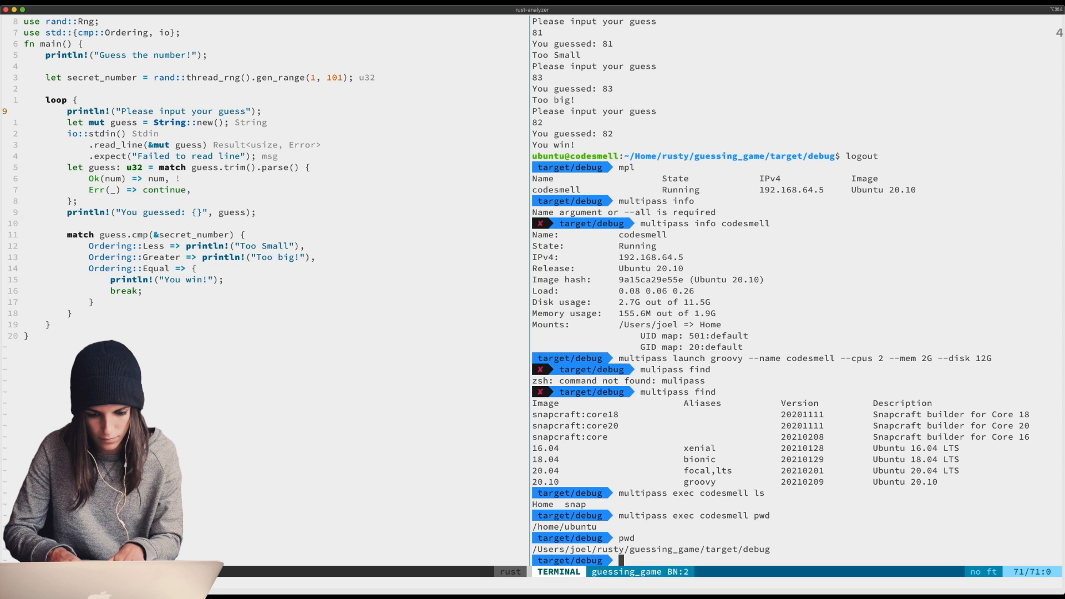
key("Escape")
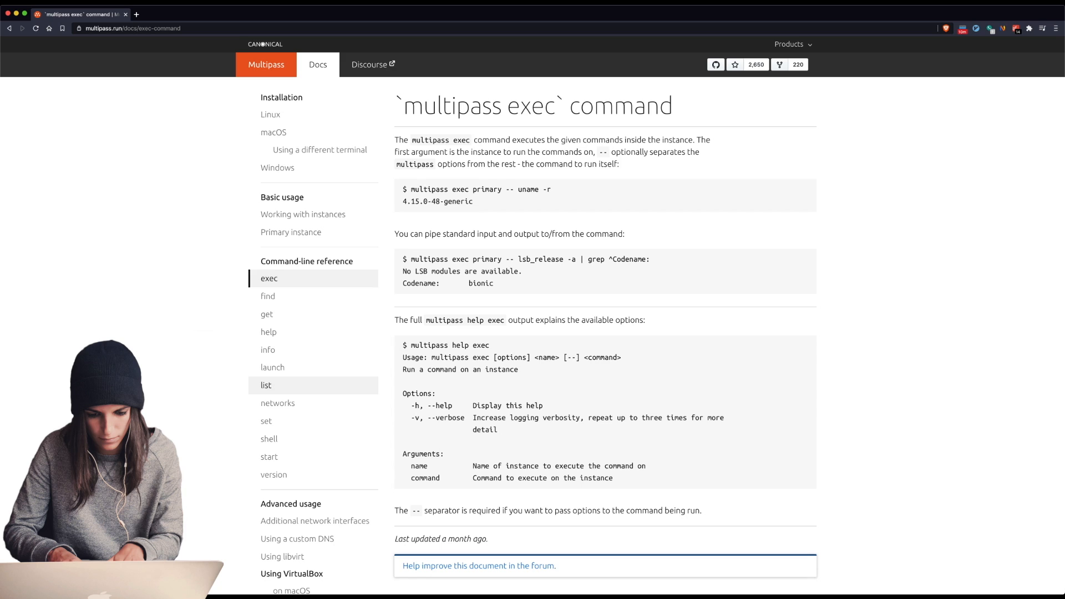
mouse_move(268, 456)
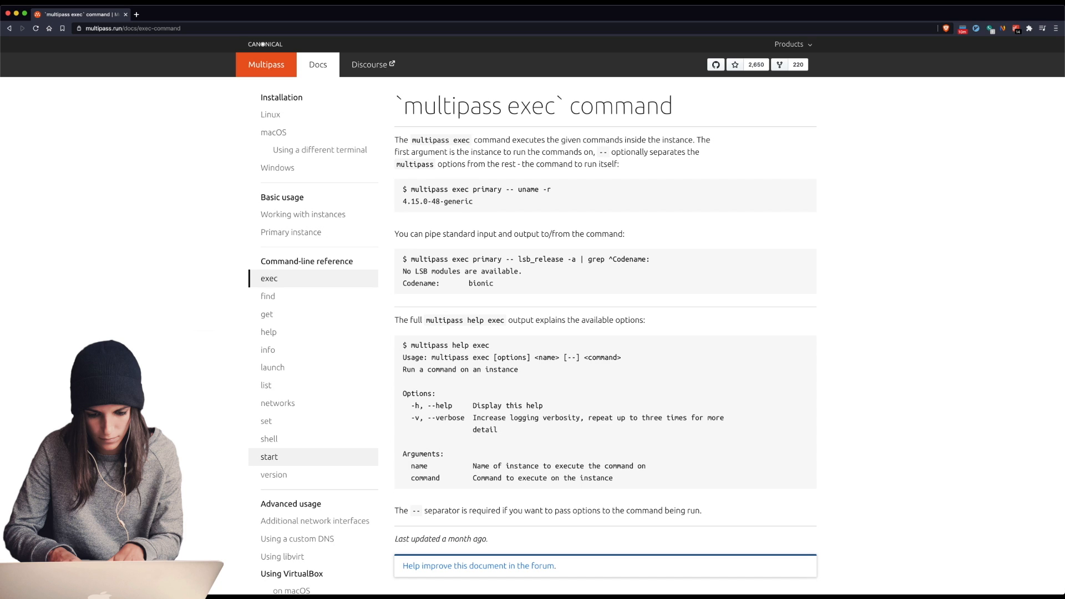
mouse_move(271, 115)
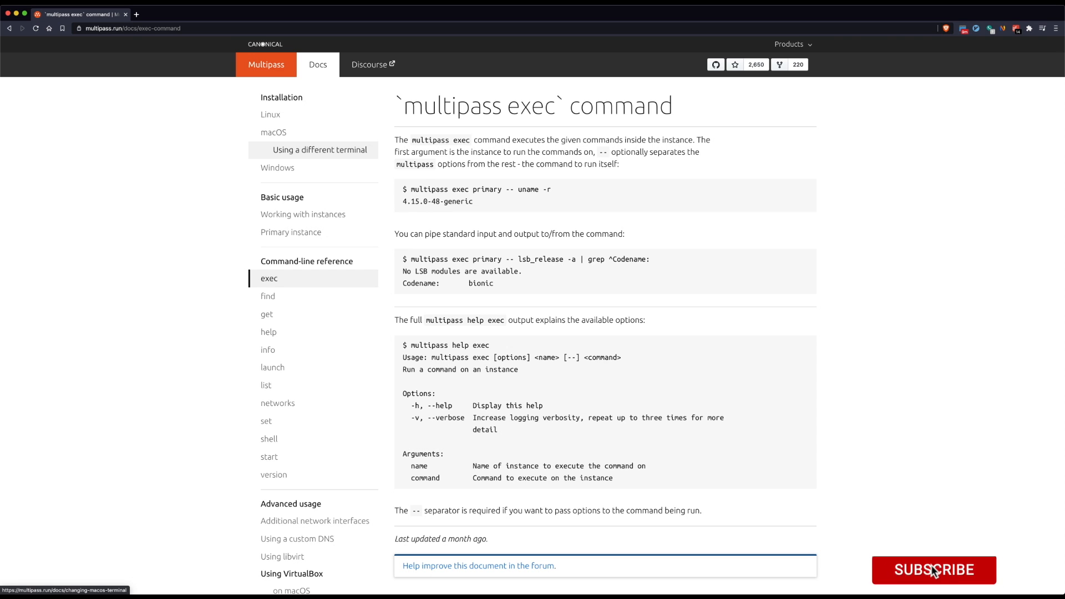
Show the `multipass exec` command reference page in the Multipass docs
left_click(932, 570)
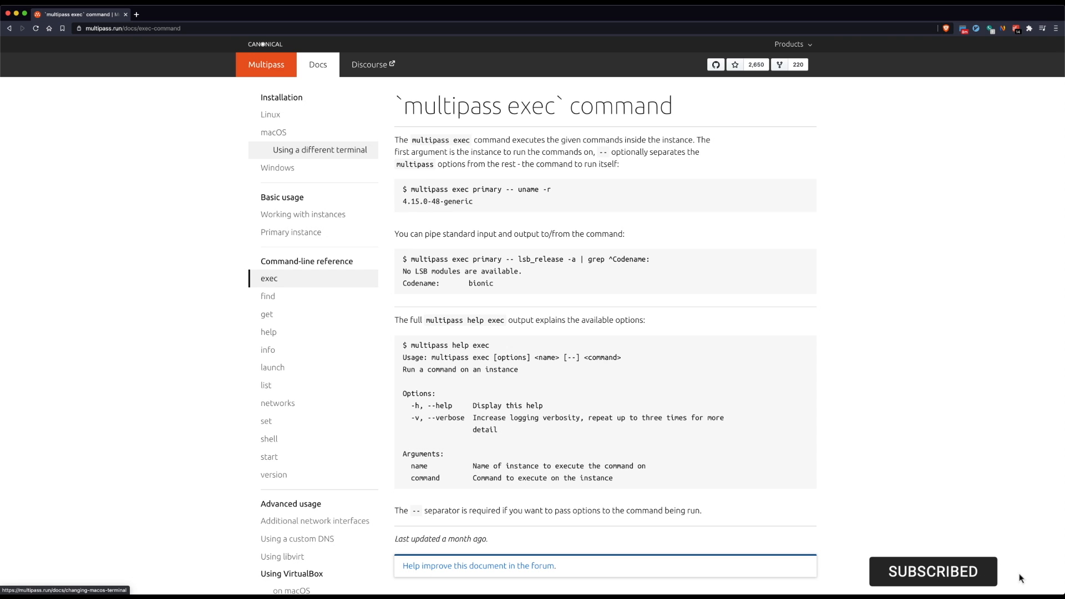